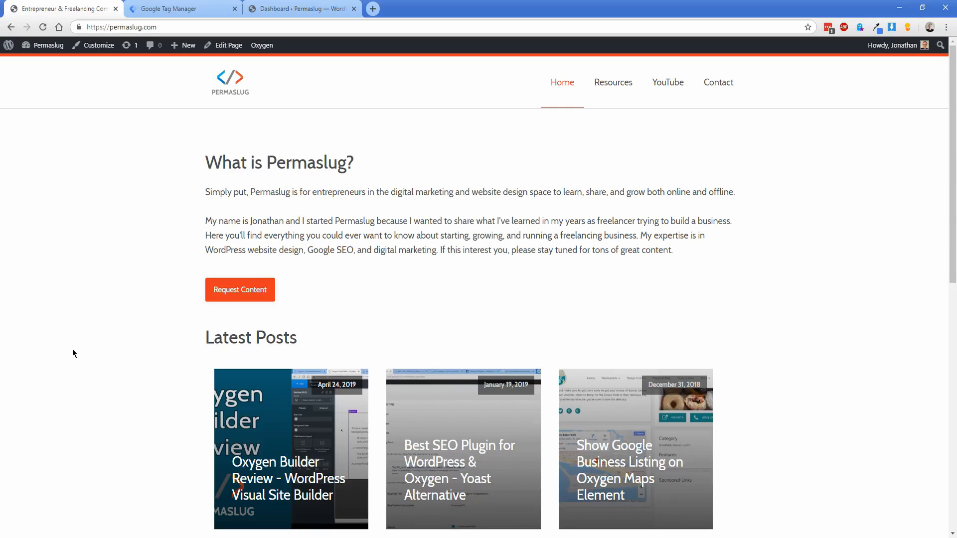
mouse_move(81, 341)
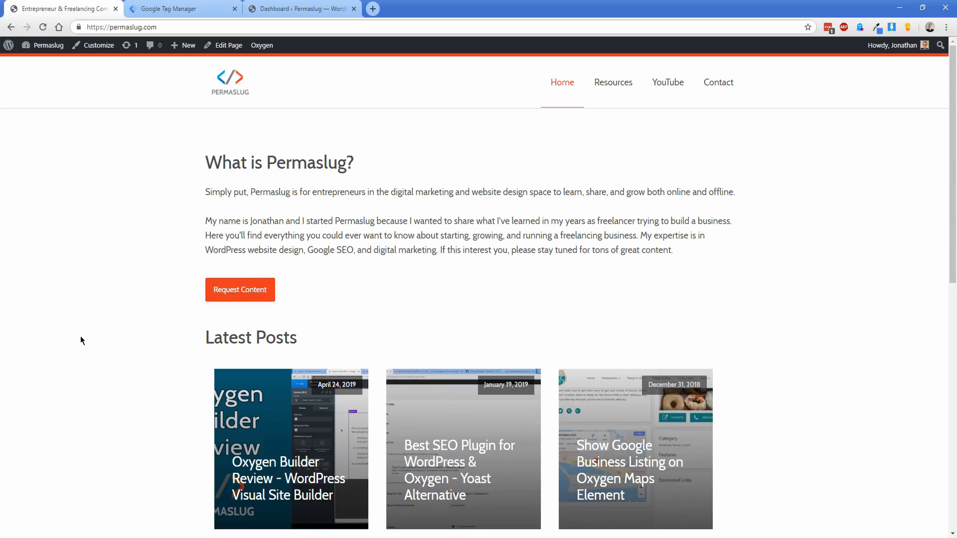
mouse_move(237, 163)
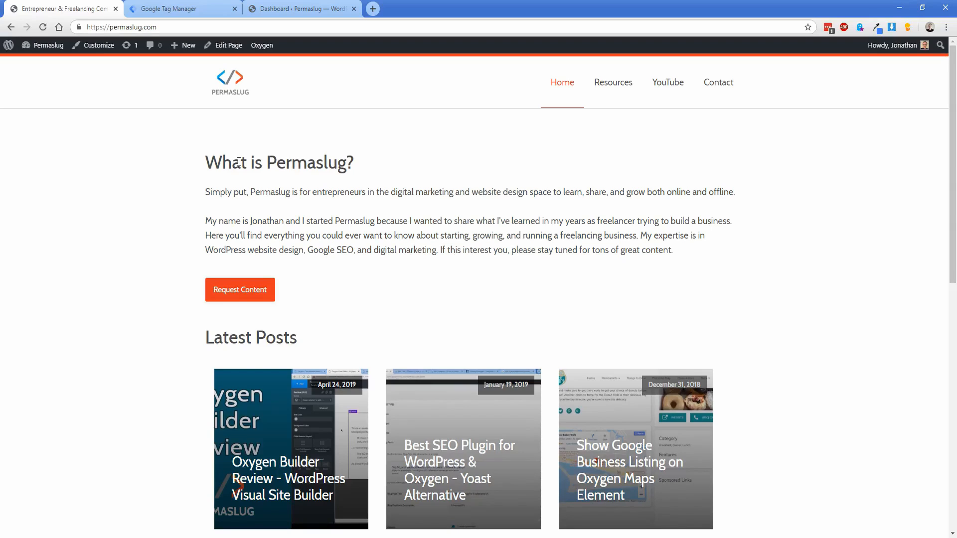
mouse_move(132, 111)
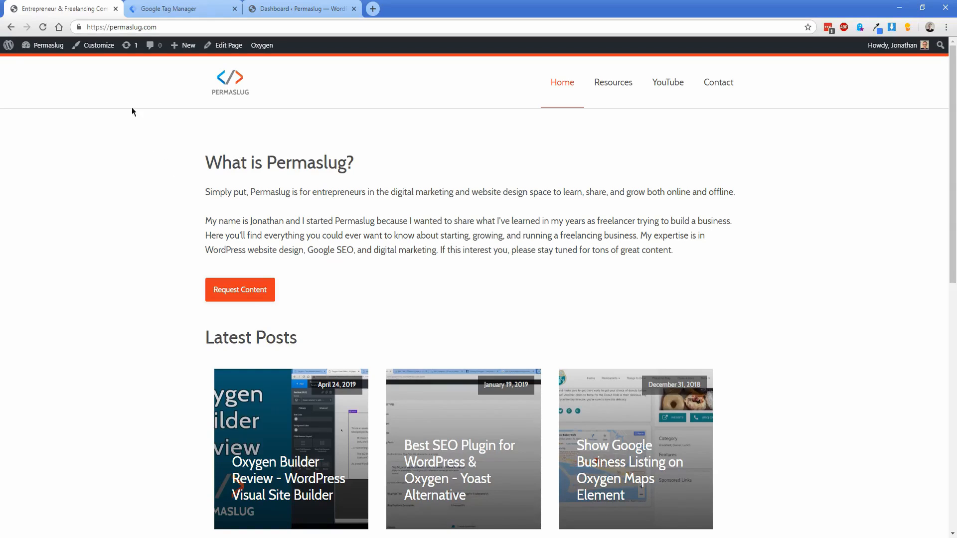
mouse_move(314, 128)
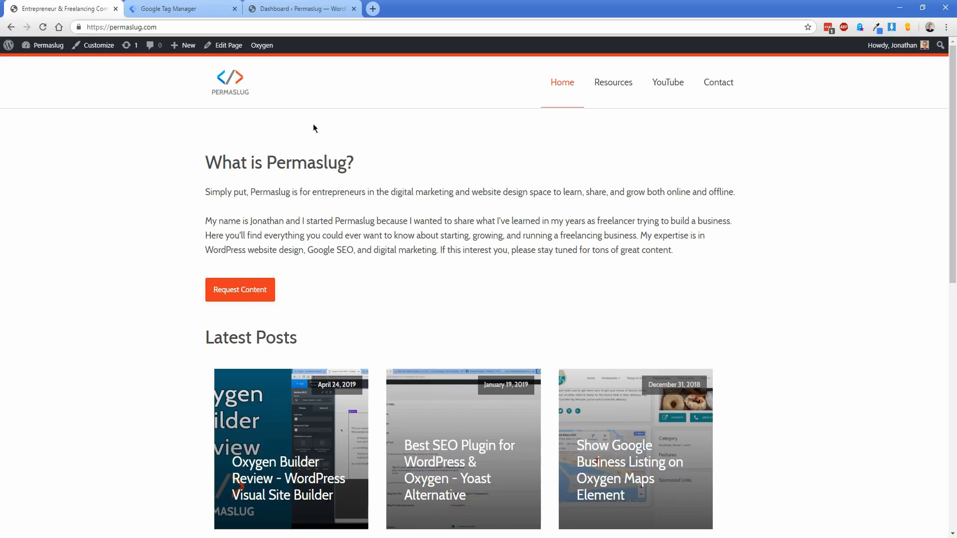
Step: Open the Create Account form from the Tag Manager All accounts page
scroll(down, 3)
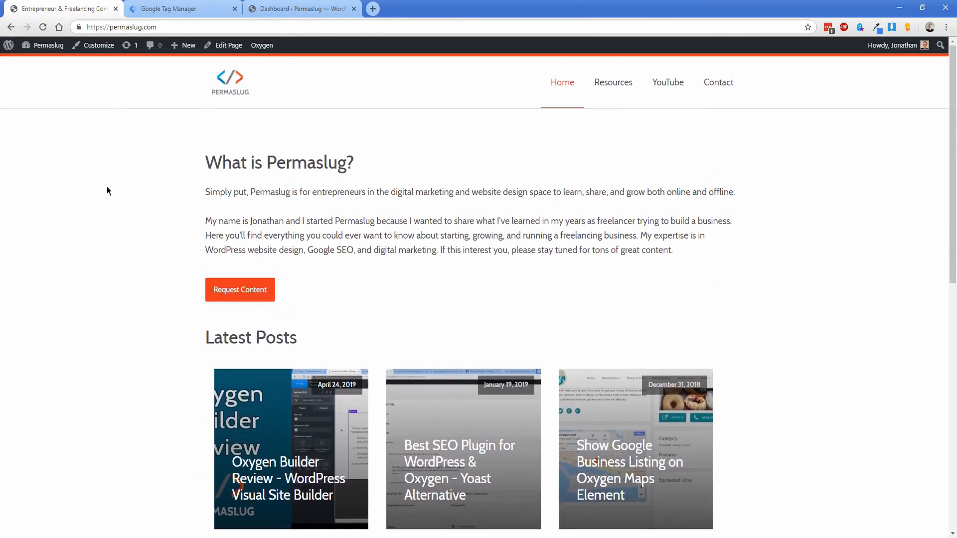
mouse_move(116, 152)
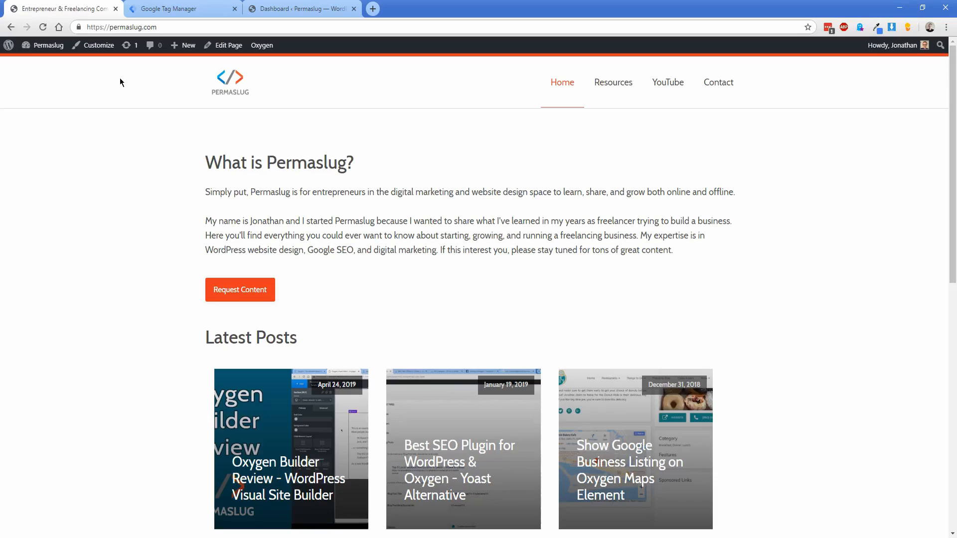
click(177, 8)
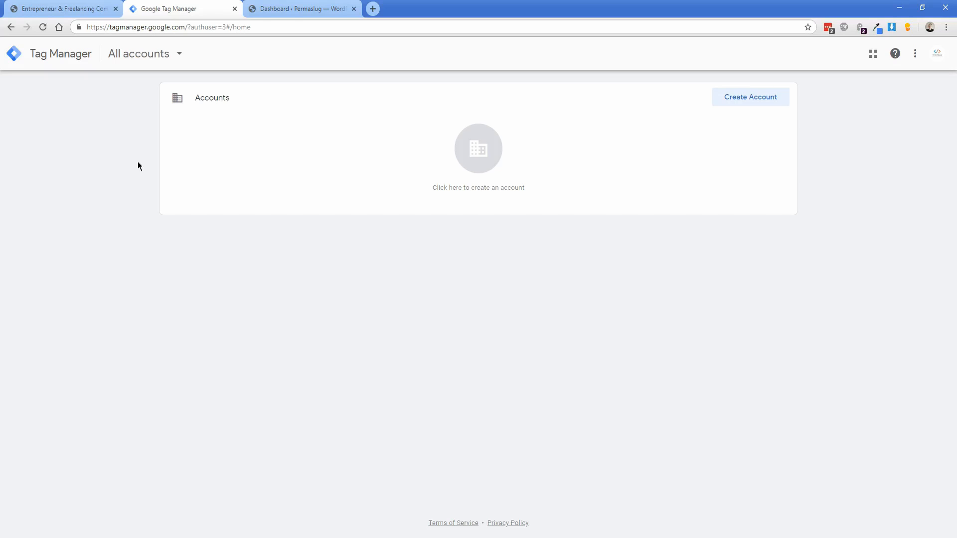
mouse_move(147, 150)
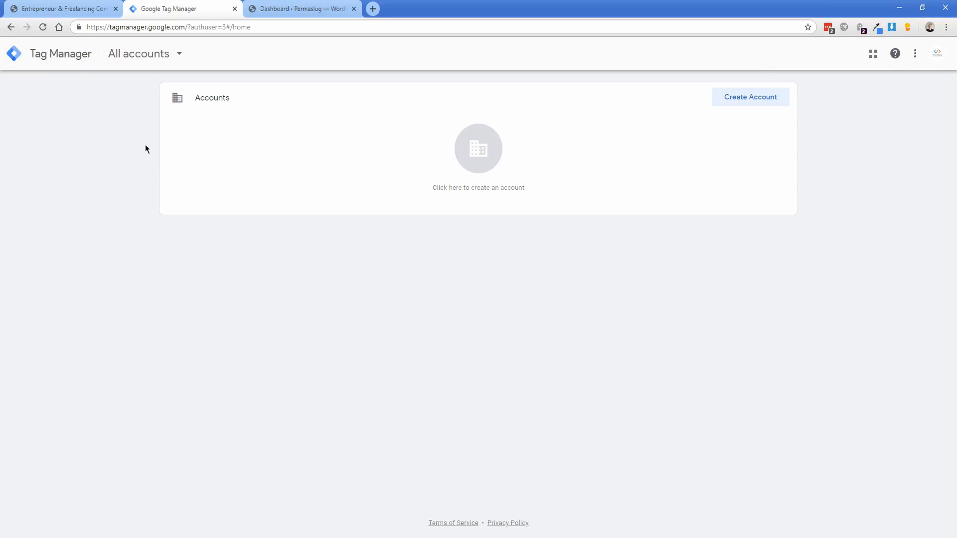
mouse_move(333, 143)
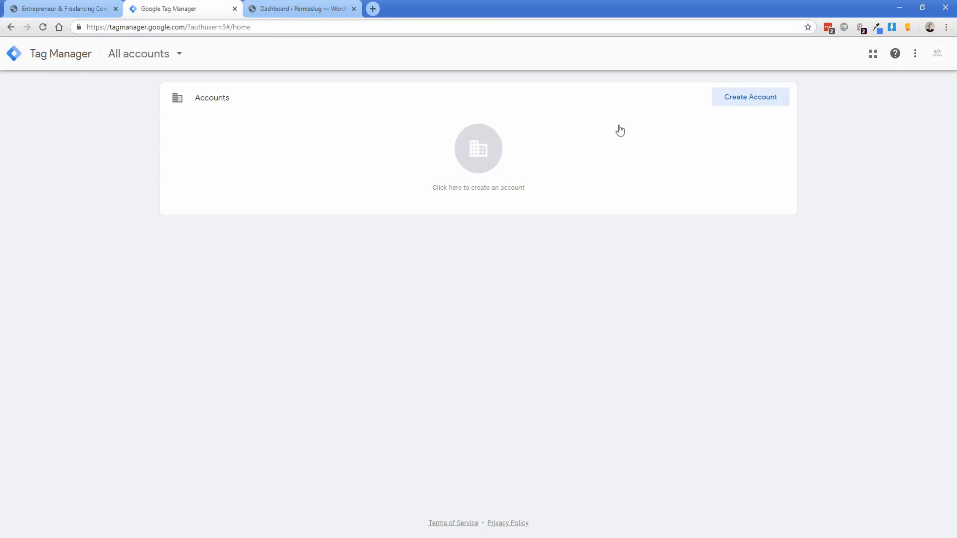
mouse_move(763, 104)
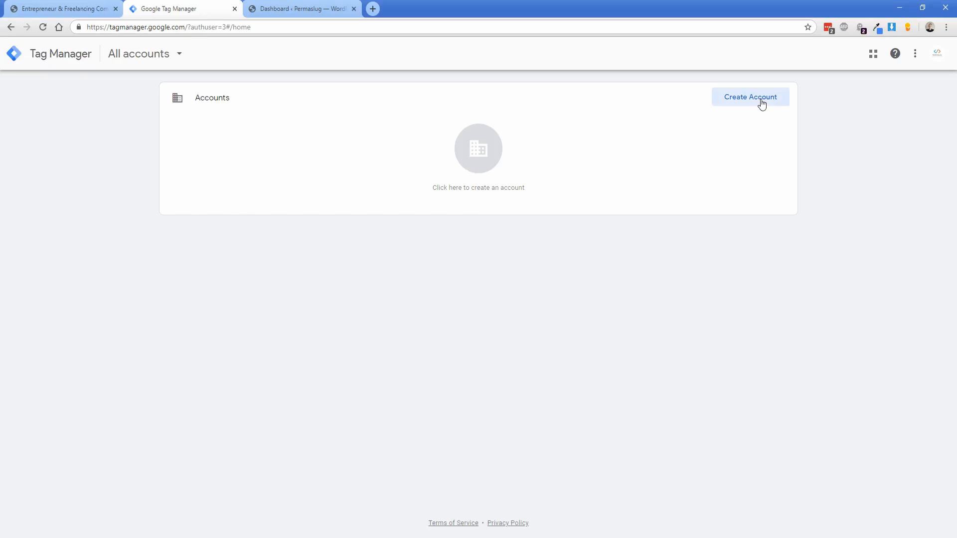
click(750, 97)
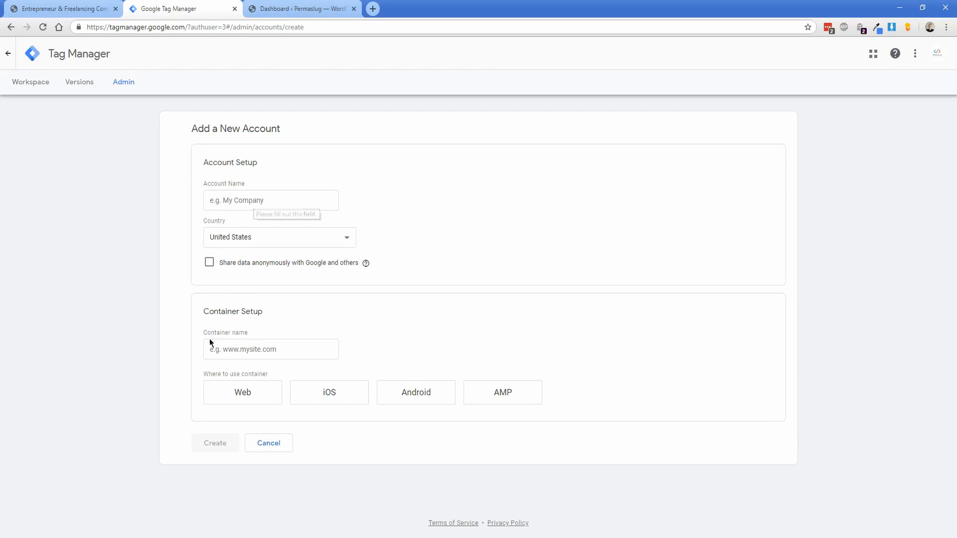
Step: Create the 'Permaslug' account with a Web container named 'permaslug.com'
click(270, 349)
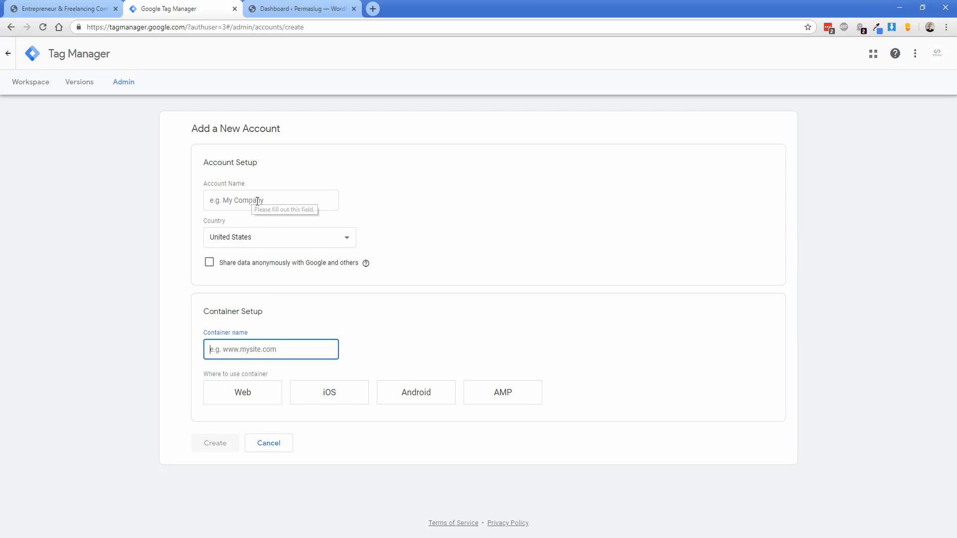
click(270, 201)
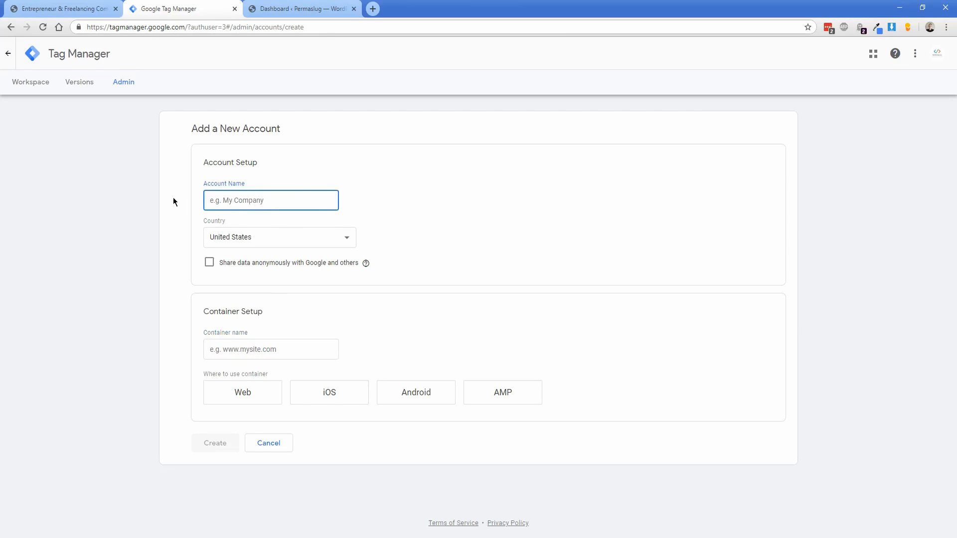
text(Permaslug)
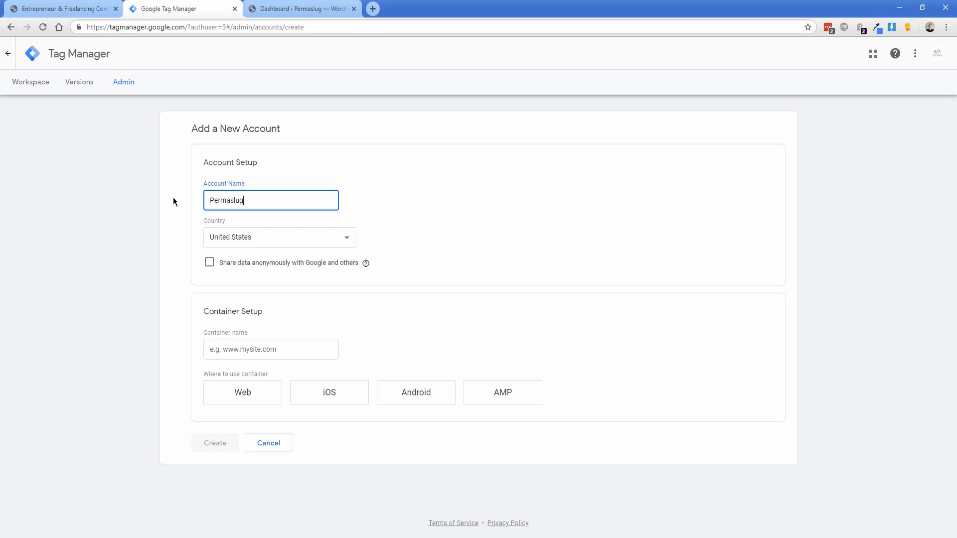
click(270, 349)
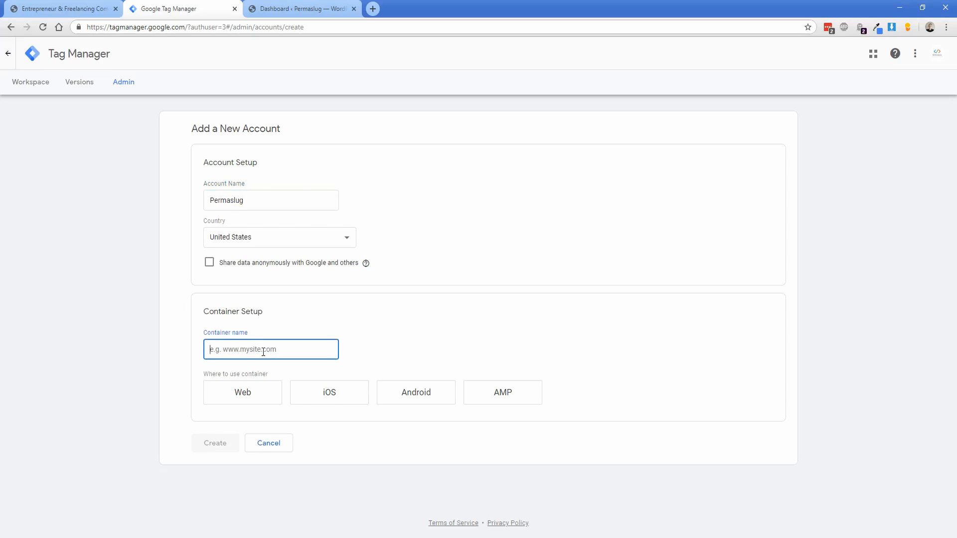
text(permaslug.com)
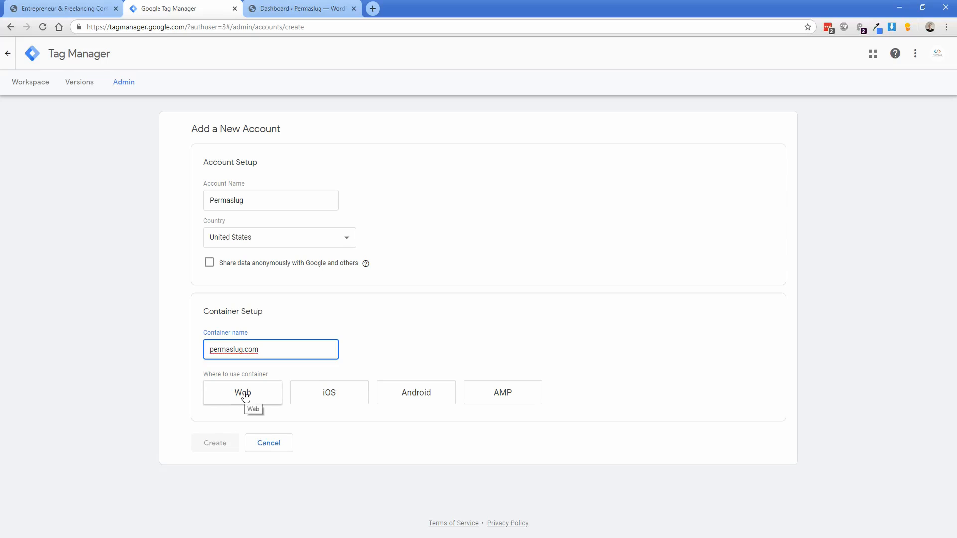
click(242, 392)
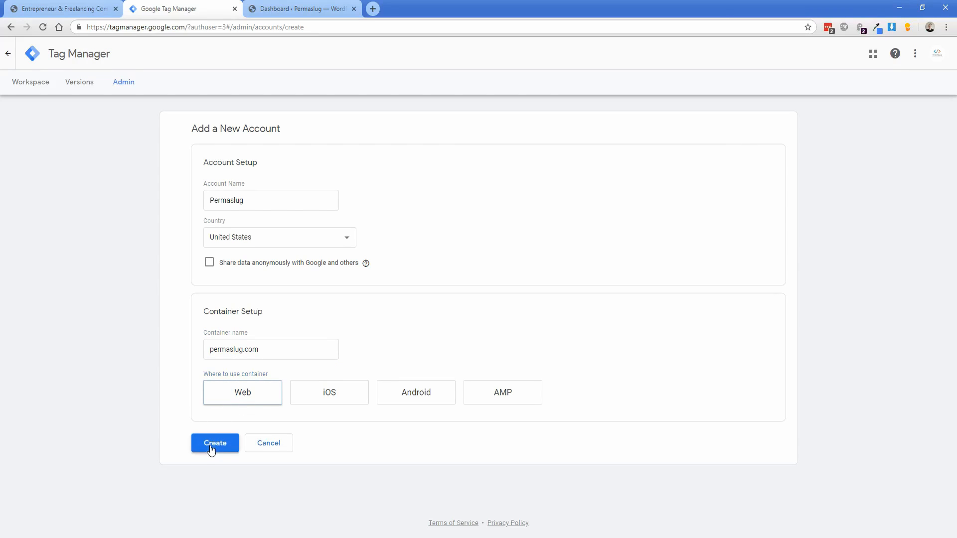
click(215, 443)
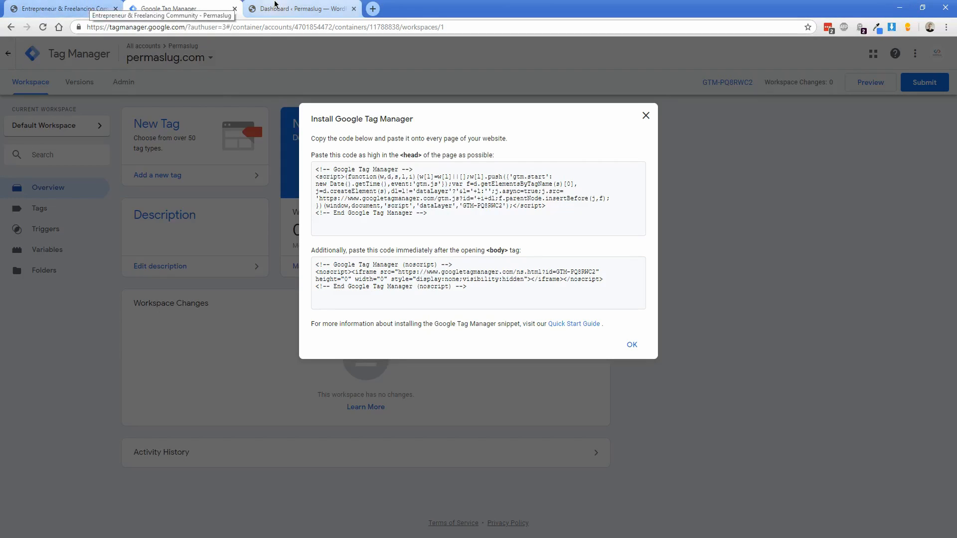
Step: Open the All Pages template from Oxygen Templates in the visual builder
click(299, 9)
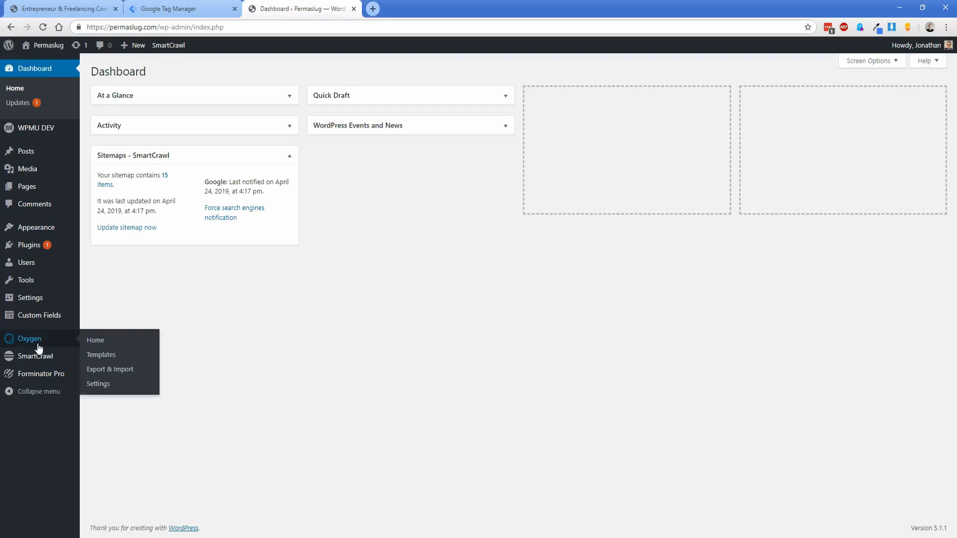
click(96, 340)
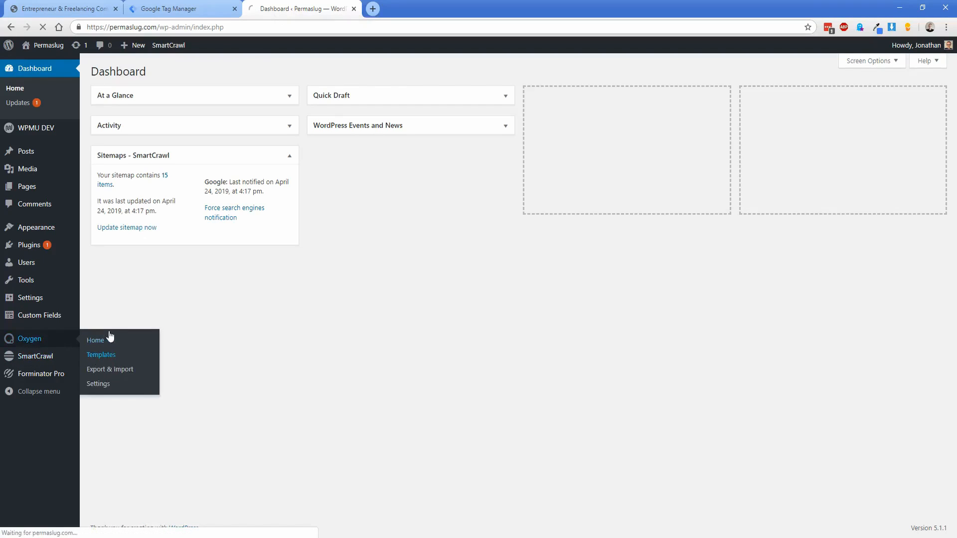
click(100, 355)
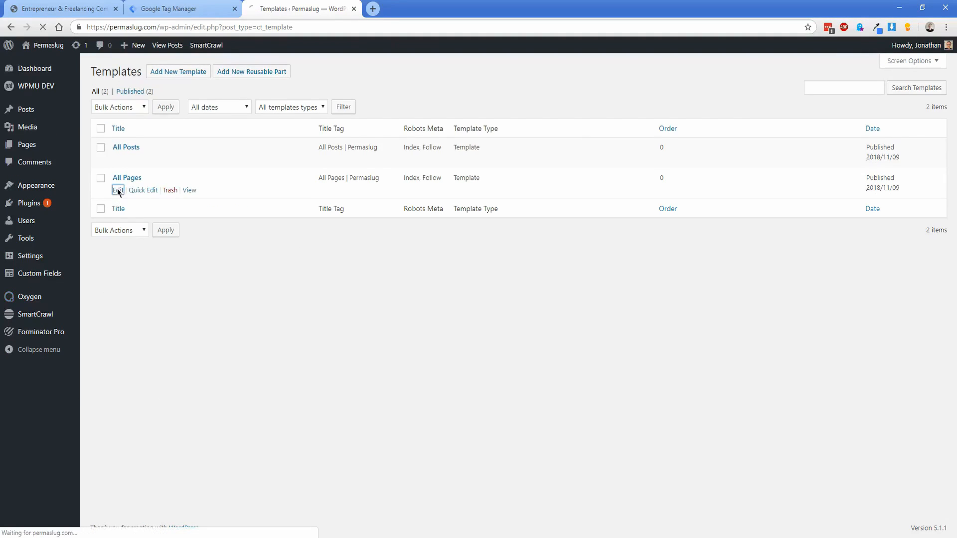
click(117, 191)
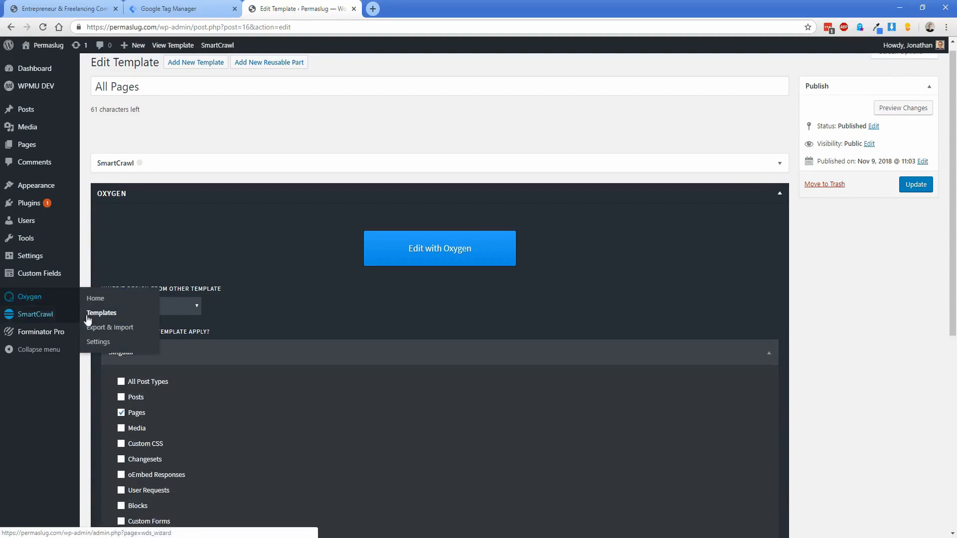
click(101, 313)
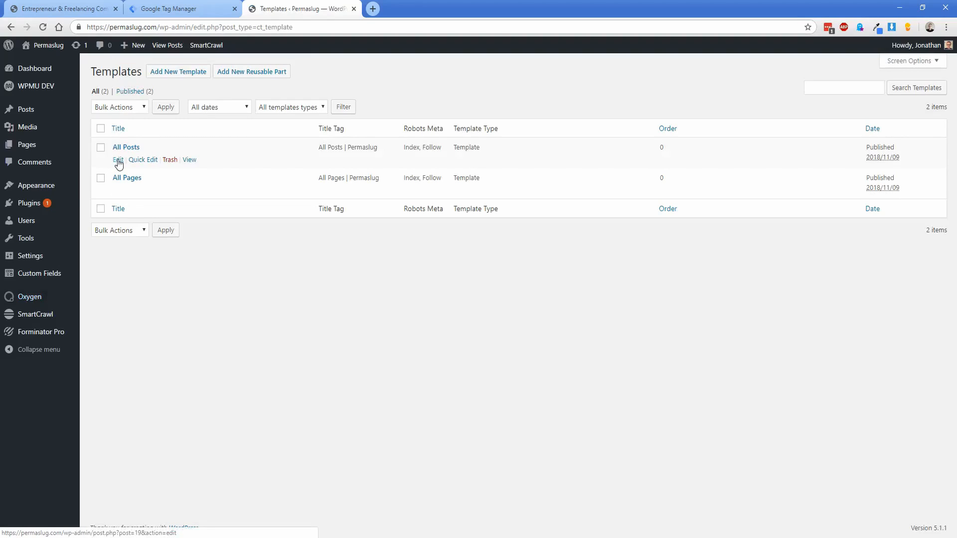
mouse_move(117, 197)
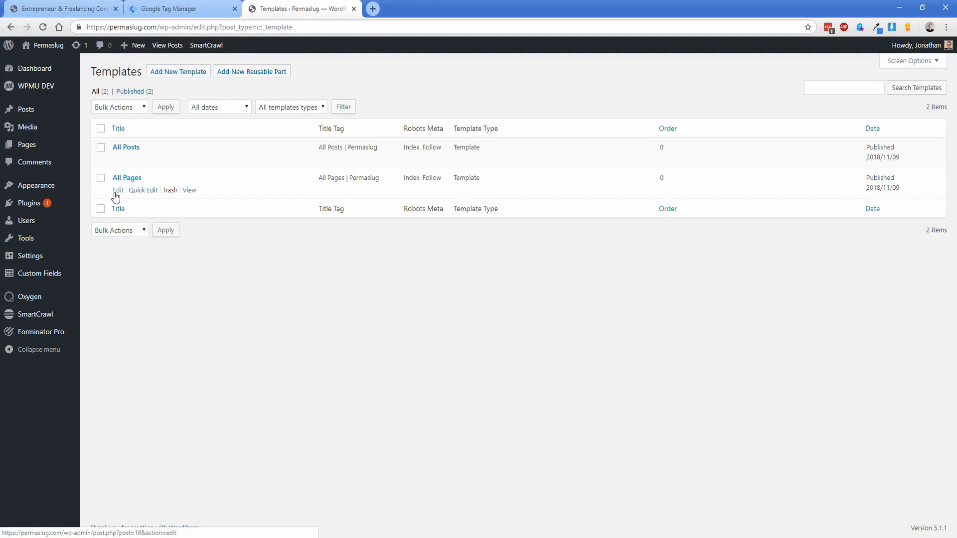
mouse_move(117, 163)
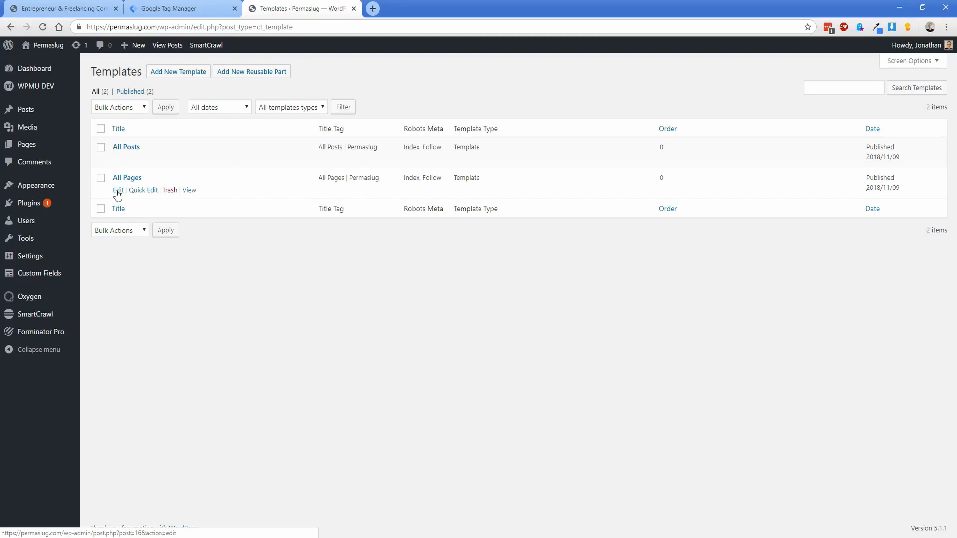
click(117, 190)
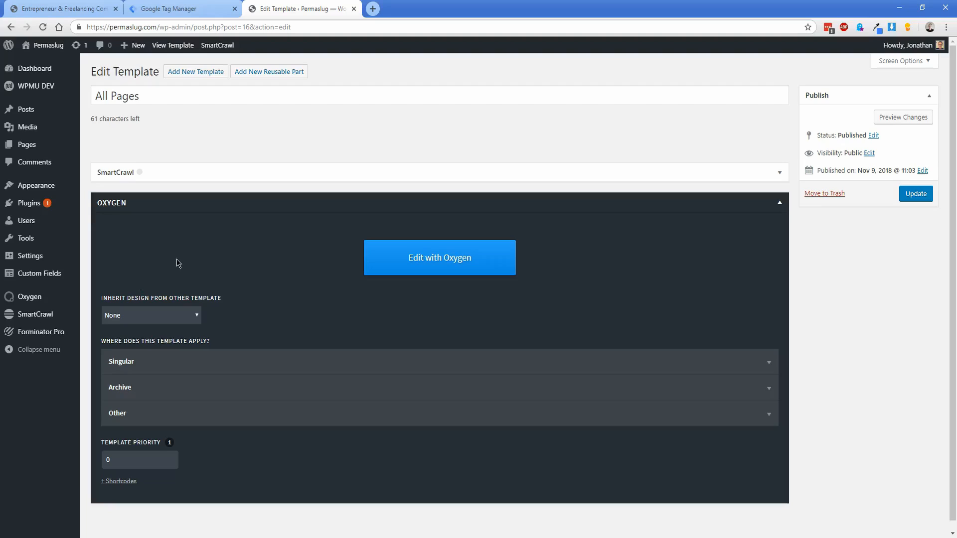
mouse_move(196, 264)
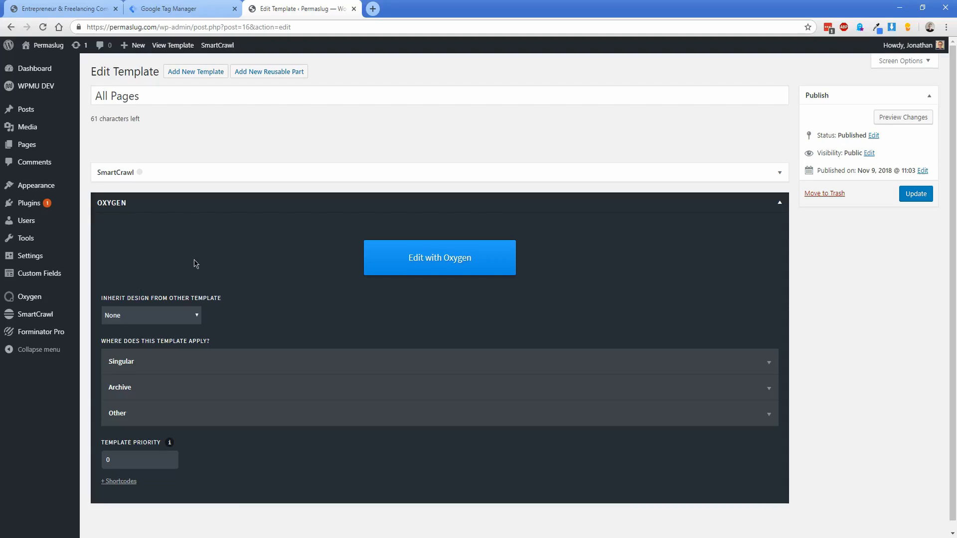
mouse_move(395, 269)
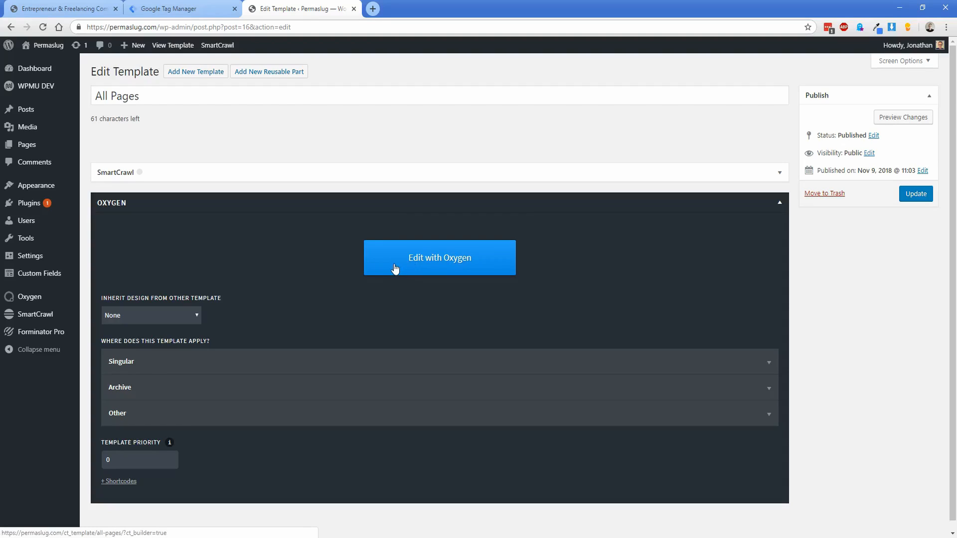
mouse_move(390, 269)
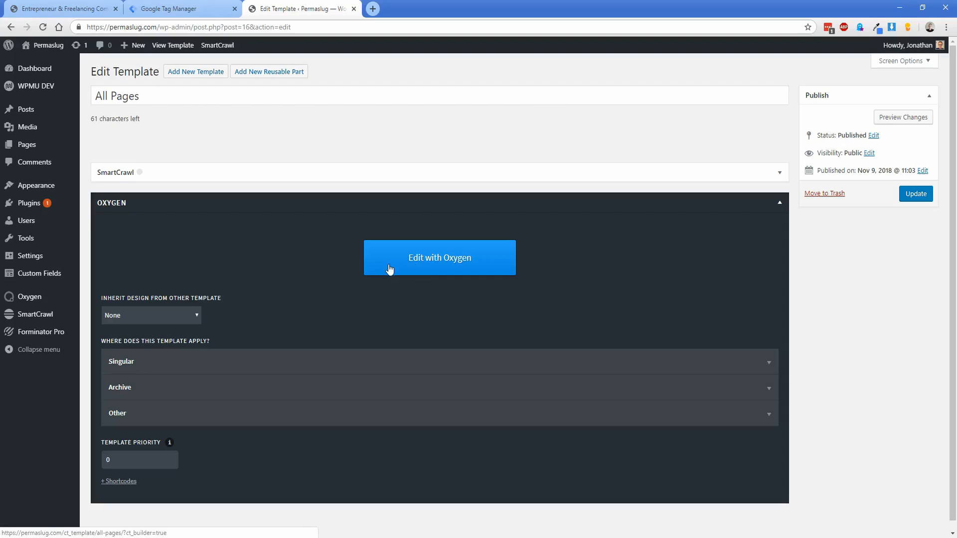
click(438, 257)
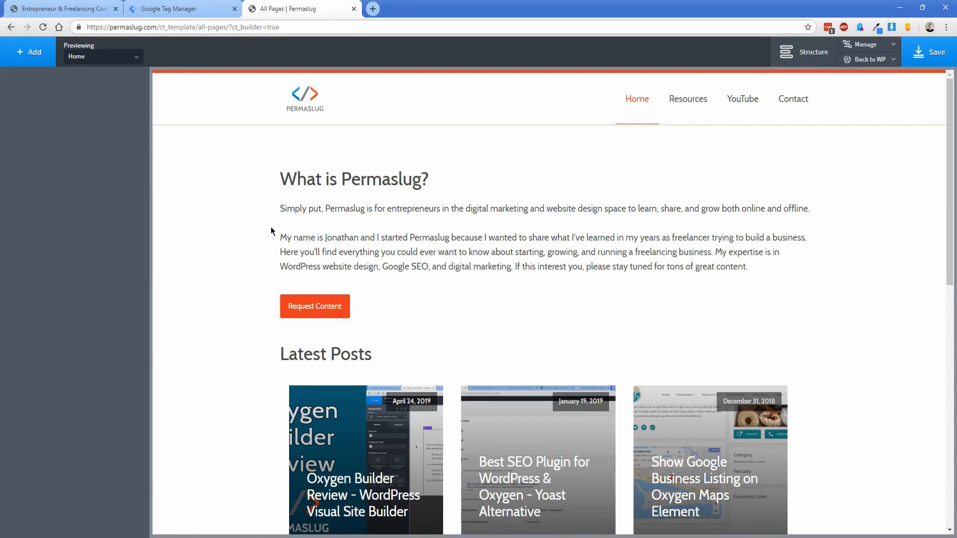
Step: Add a Code Block after the logo in Header Row > Row Left
click(813, 52)
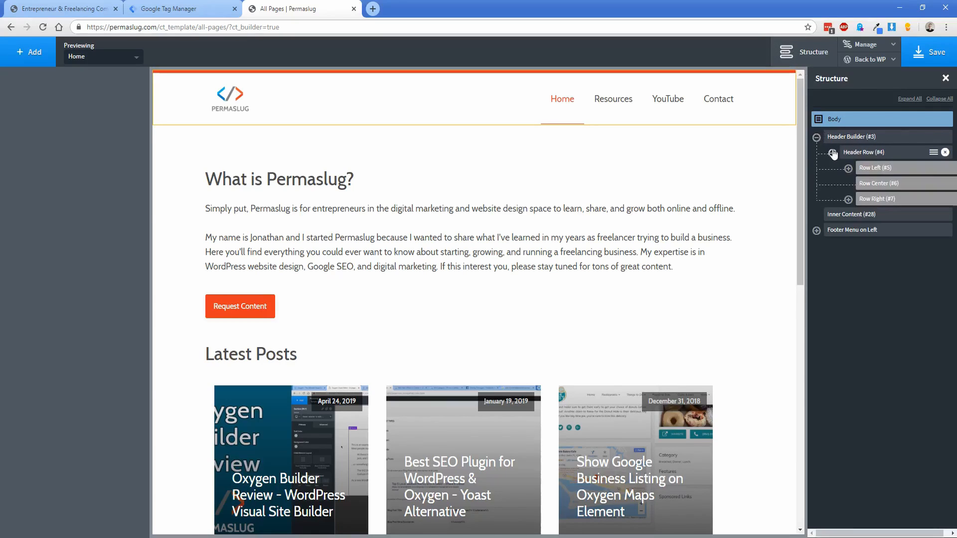
click(850, 168)
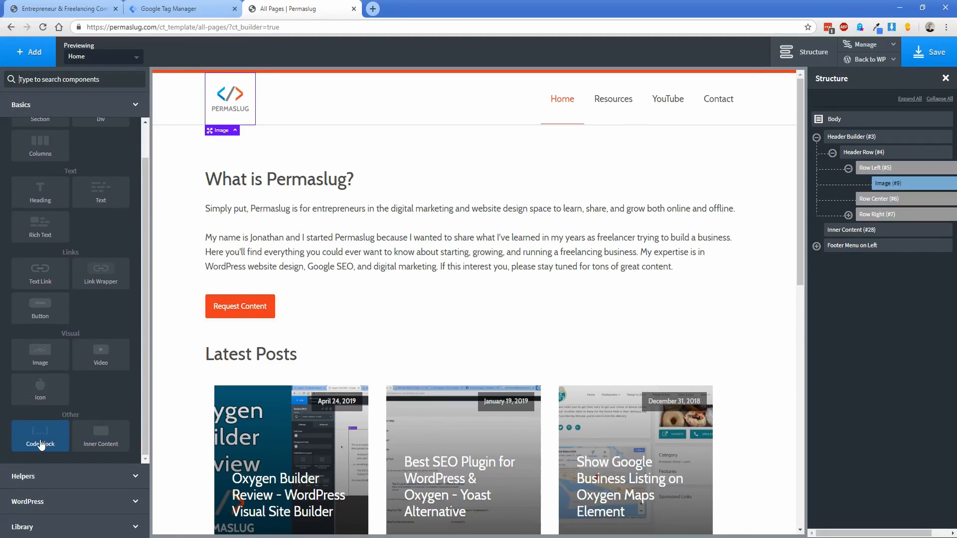
click(40, 435)
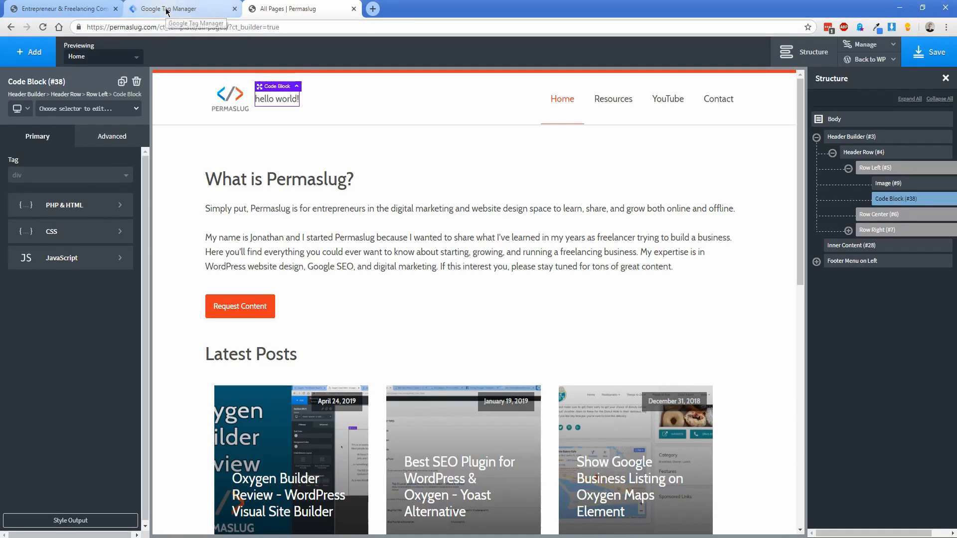
Step: Paste the GTM head and body snippets into the Code Block's PHP & HTML
click(166, 8)
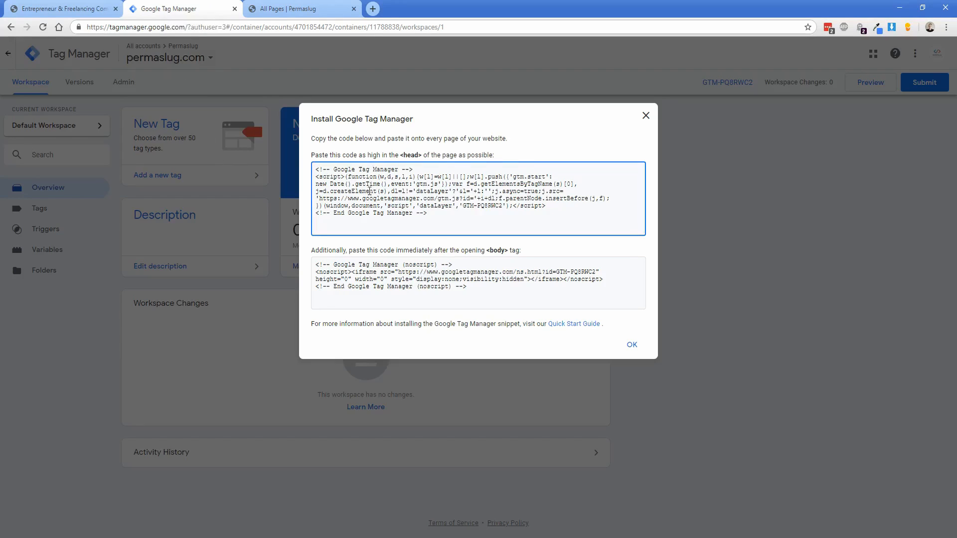
drag(326, 191, 565, 191)
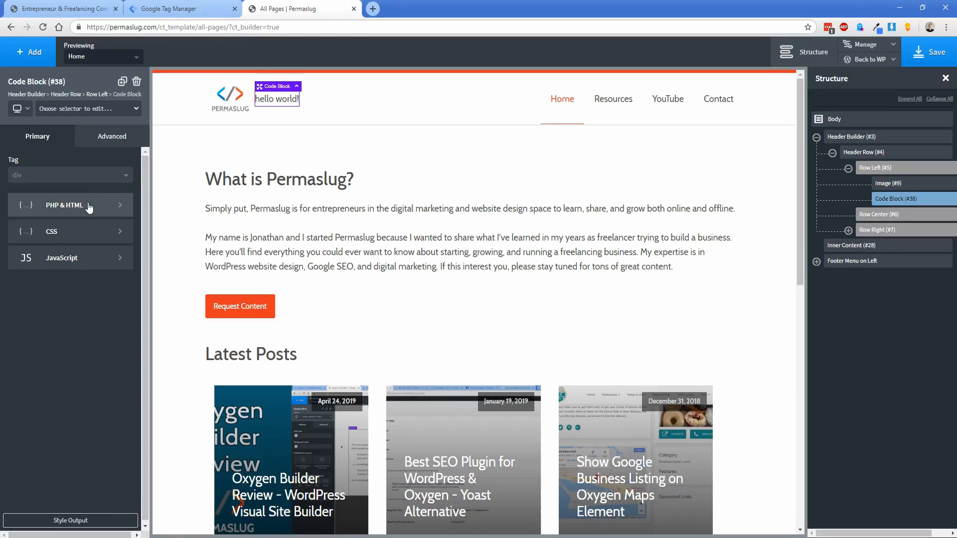
click(65, 205)
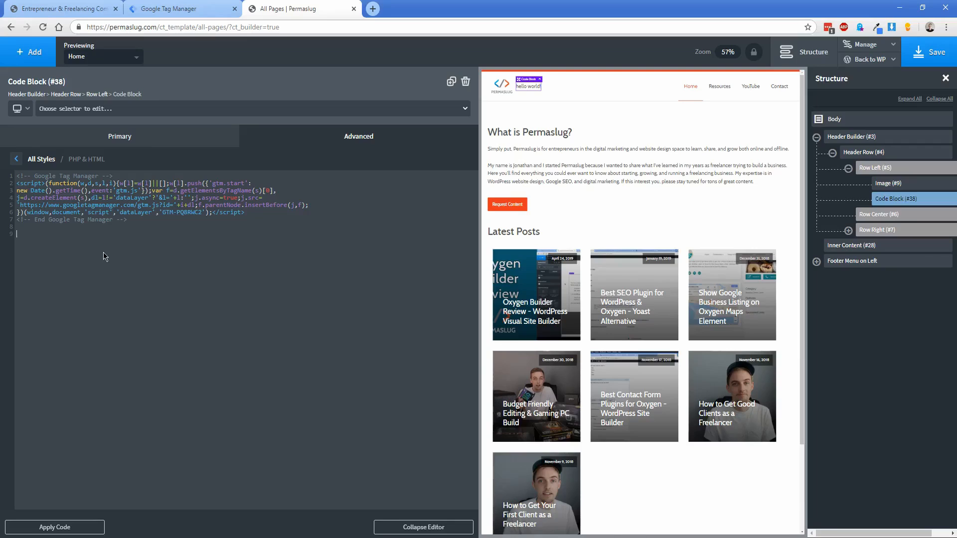
click(166, 8)
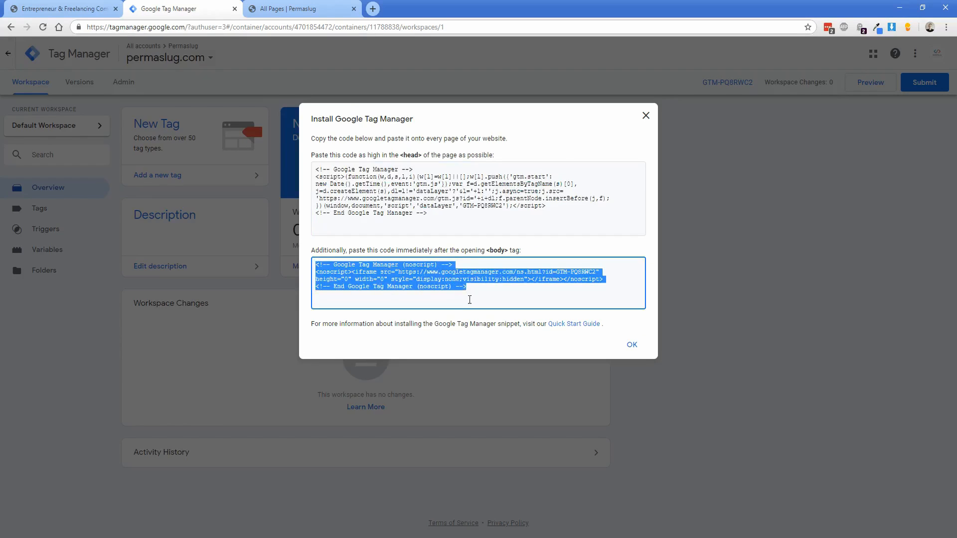
click(299, 8)
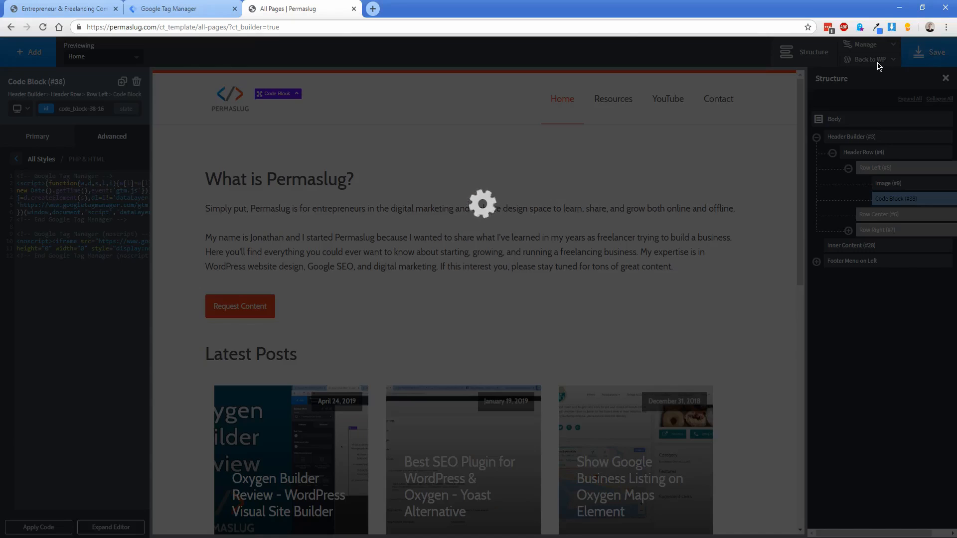
Step: View the Permaslug homepage and confirm Ghostery lists Google Tag Manager
click(870, 59)
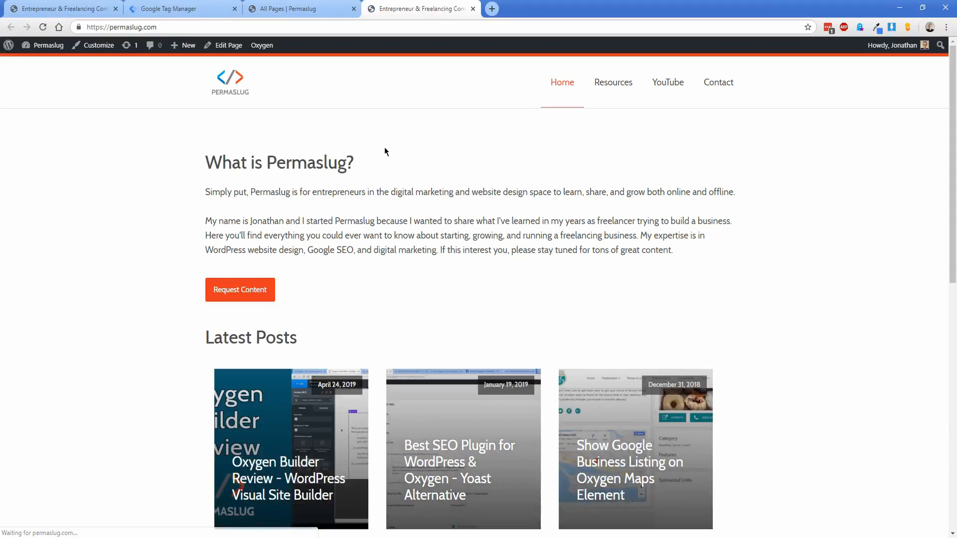
click(860, 27)
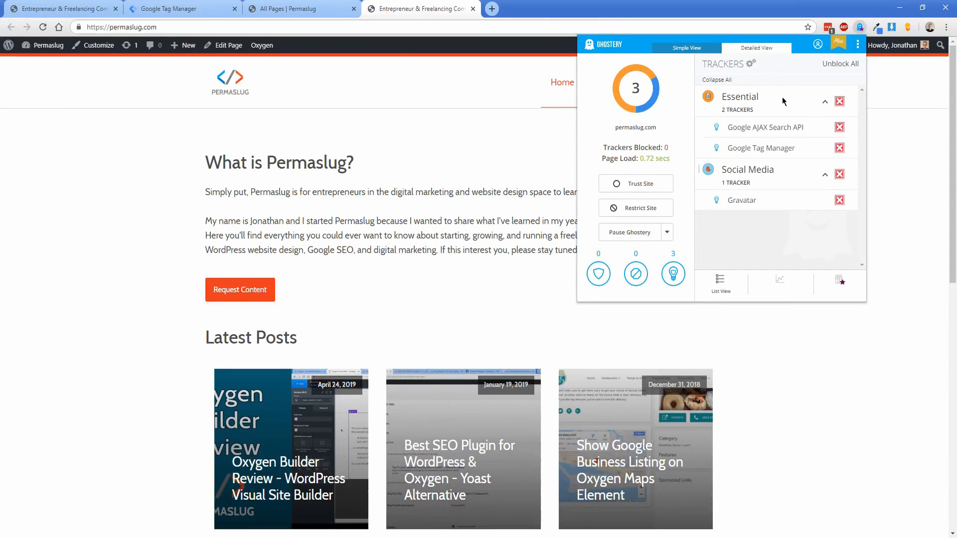
mouse_move(761, 148)
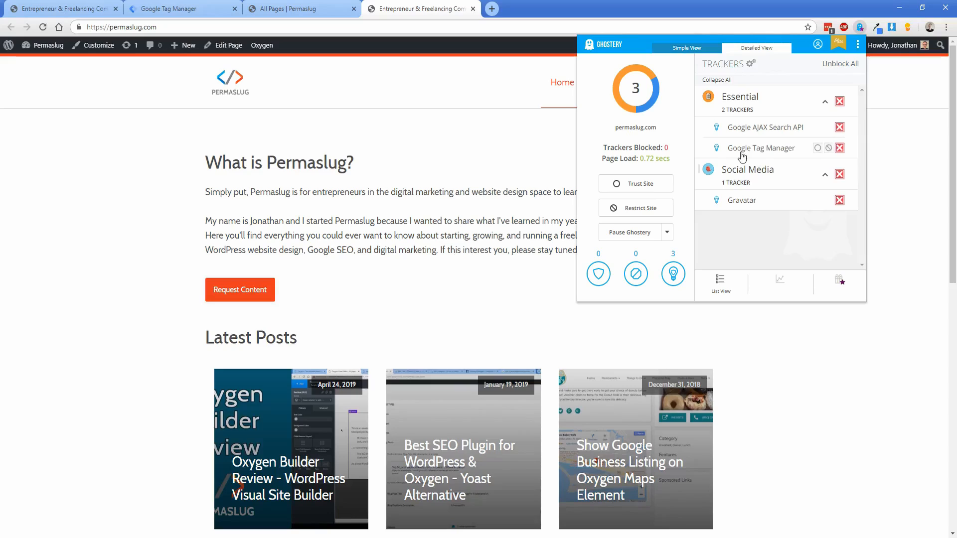
mouse_move(757, 153)
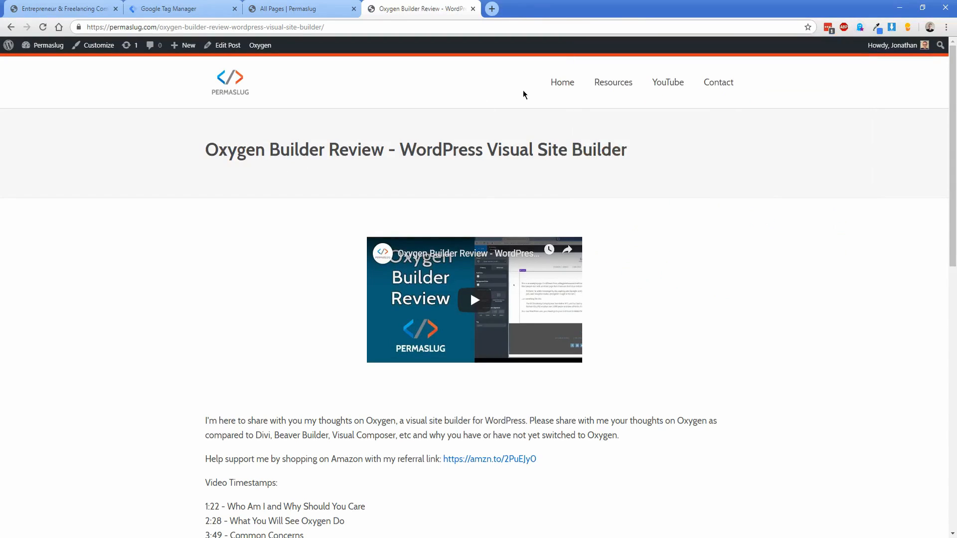
mouse_move(180, 8)
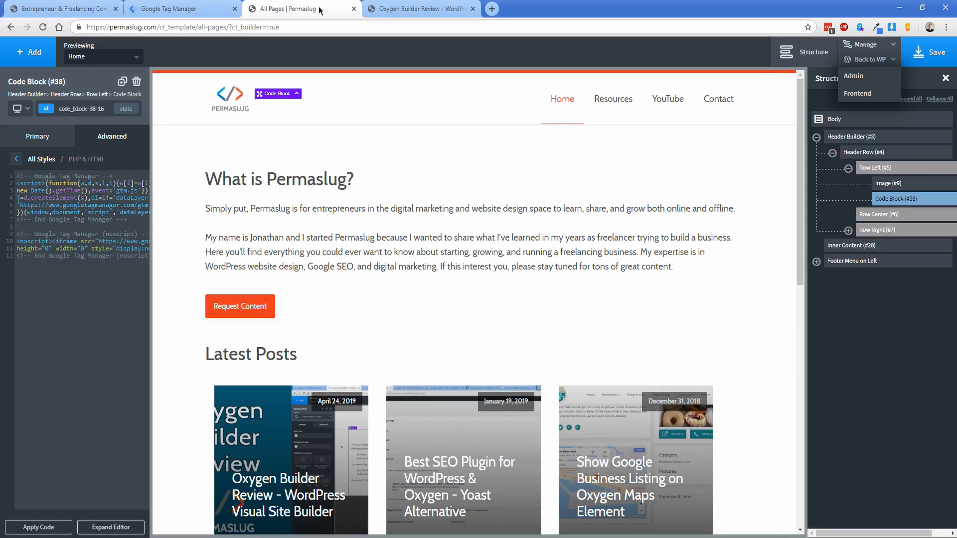
mouse_move(134, 142)
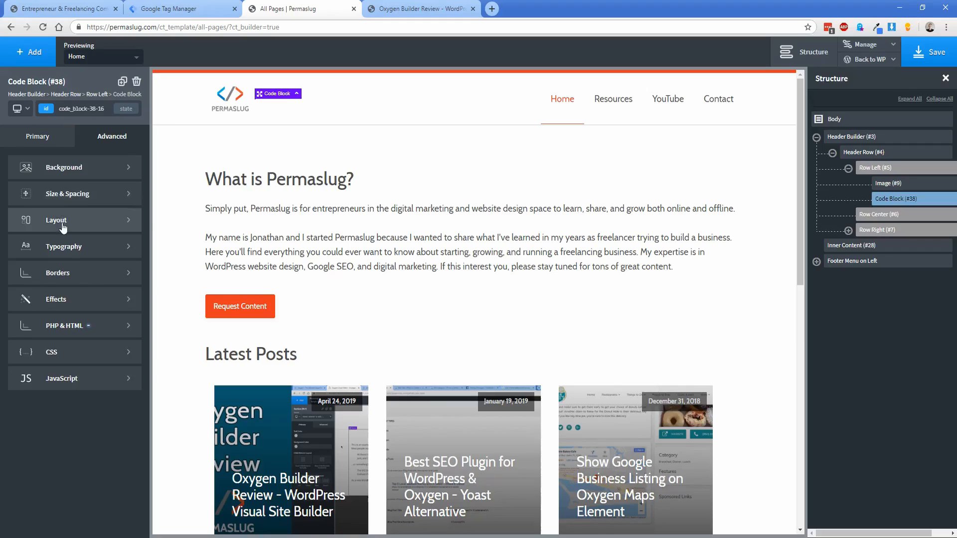
Step: Close the All Pages builder tab, leaving the Oxygen Builder Review post
click(56, 220)
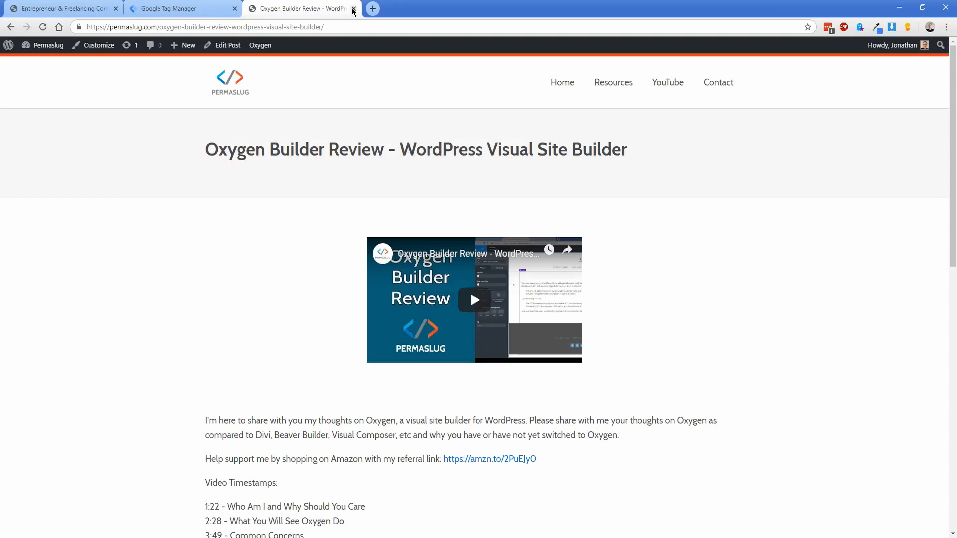
mouse_move(302, 9)
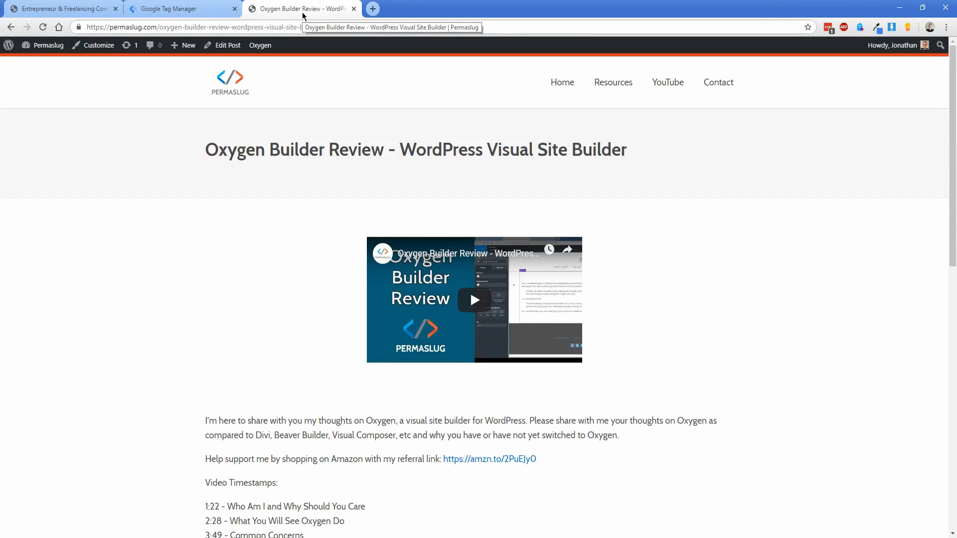
Step: Dismiss the install dialog, add a new tag named 'GA', and choose its type
click(180, 9)
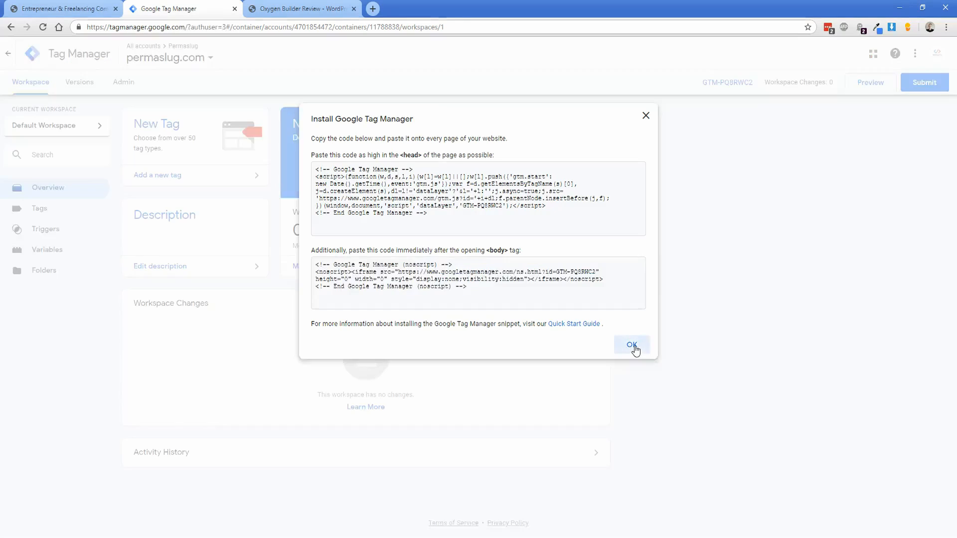
click(632, 346)
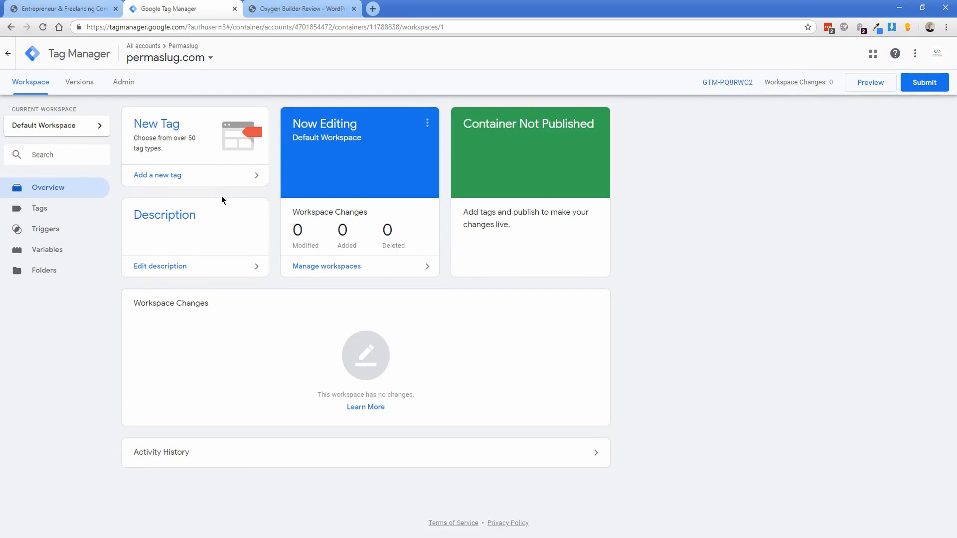
click(158, 175)
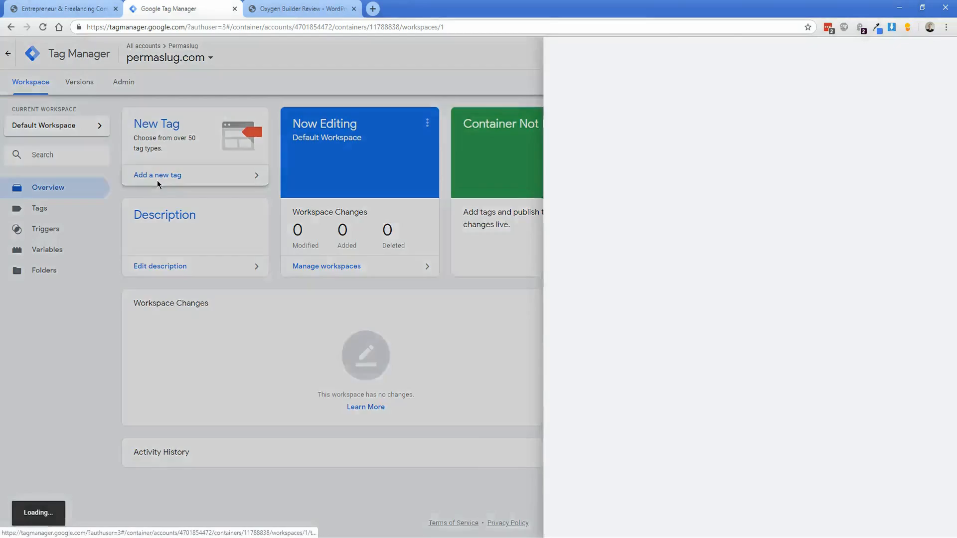
click(157, 174)
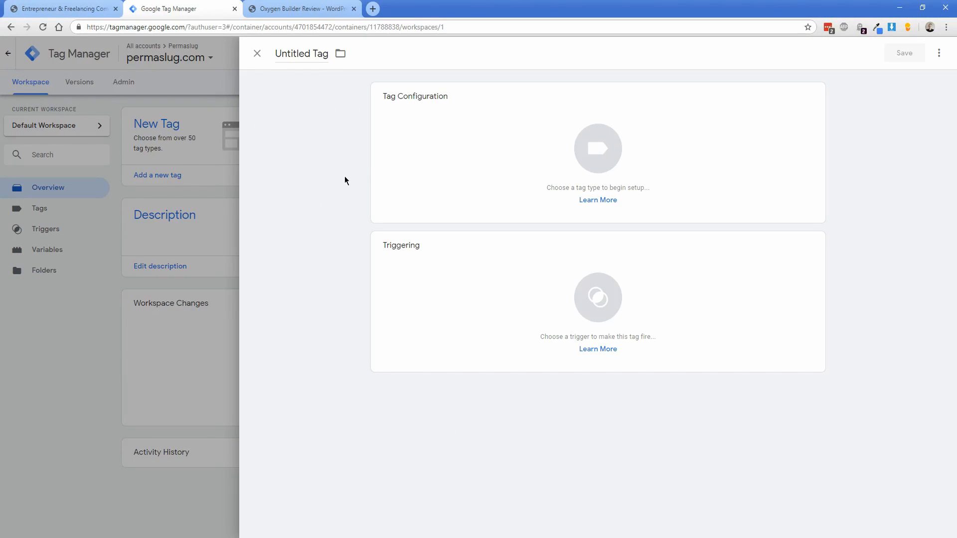
click(300, 54)
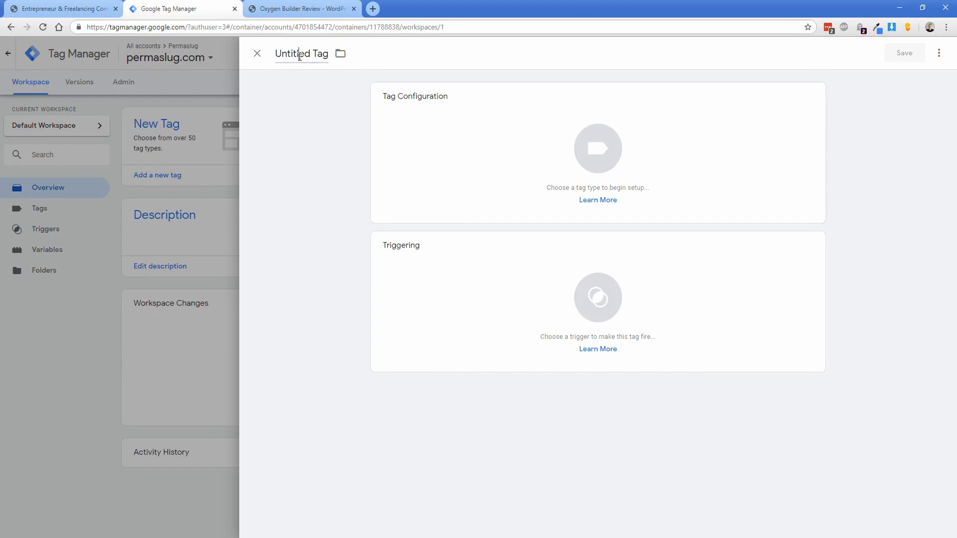
text(GA)
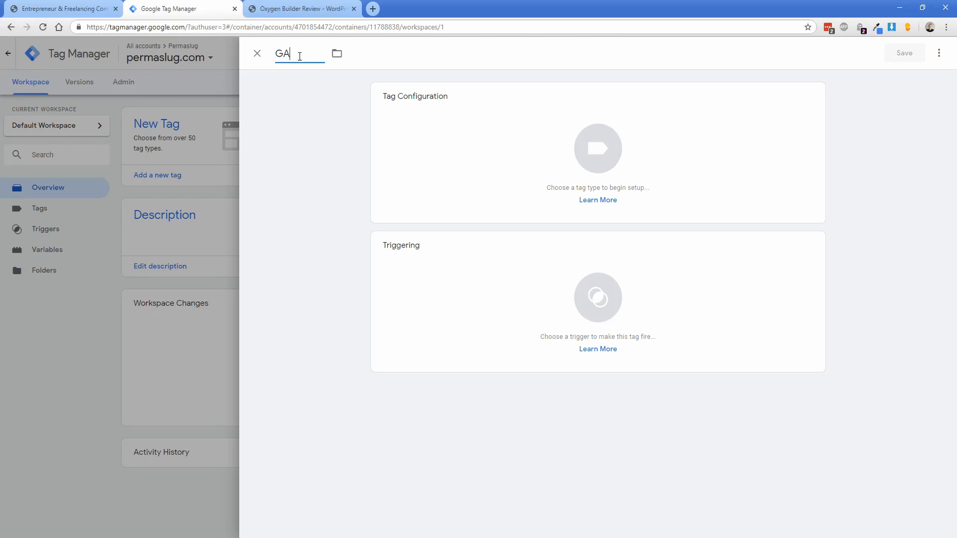
mouse_move(334, 131)
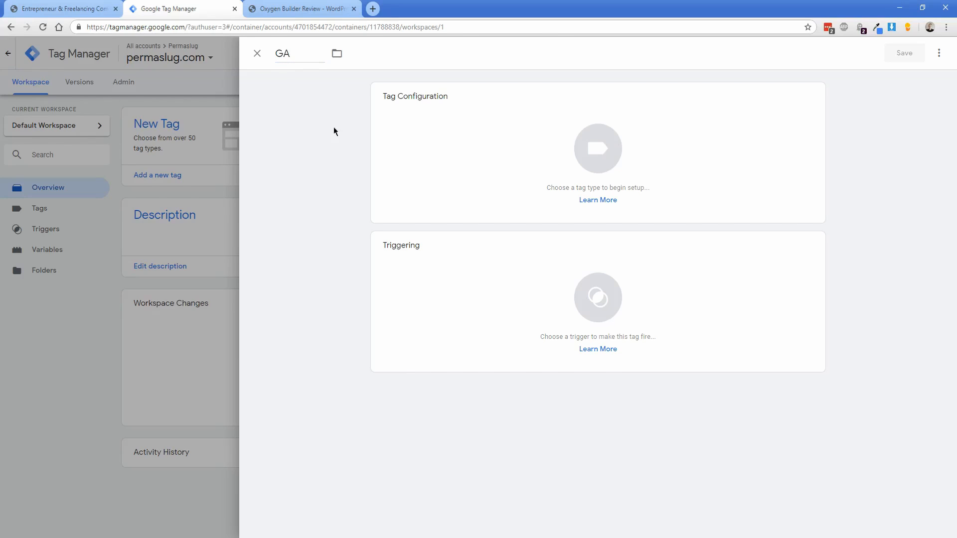
click(598, 153)
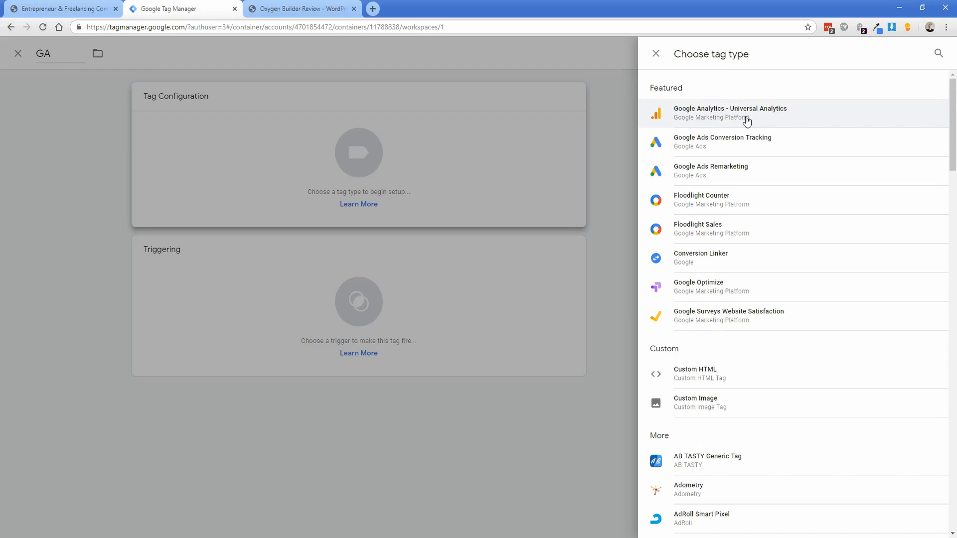
Step: Make GA a Universal Analytics tag with Track Type 'Page View'
click(730, 112)
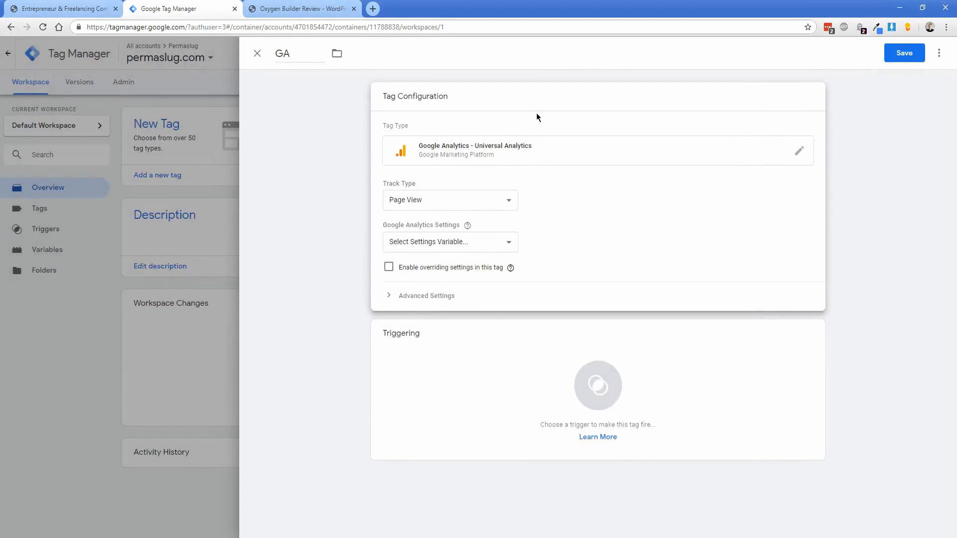
click(449, 199)
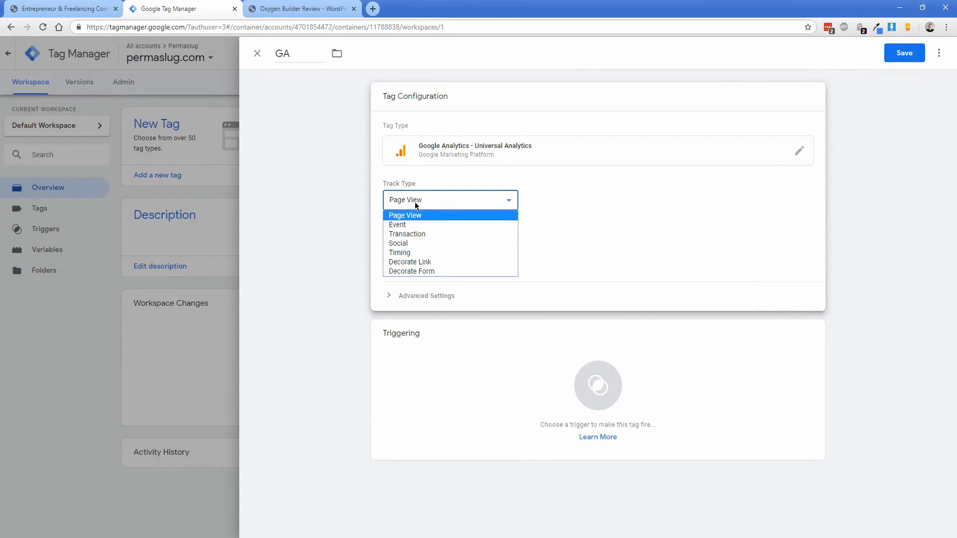
click(405, 215)
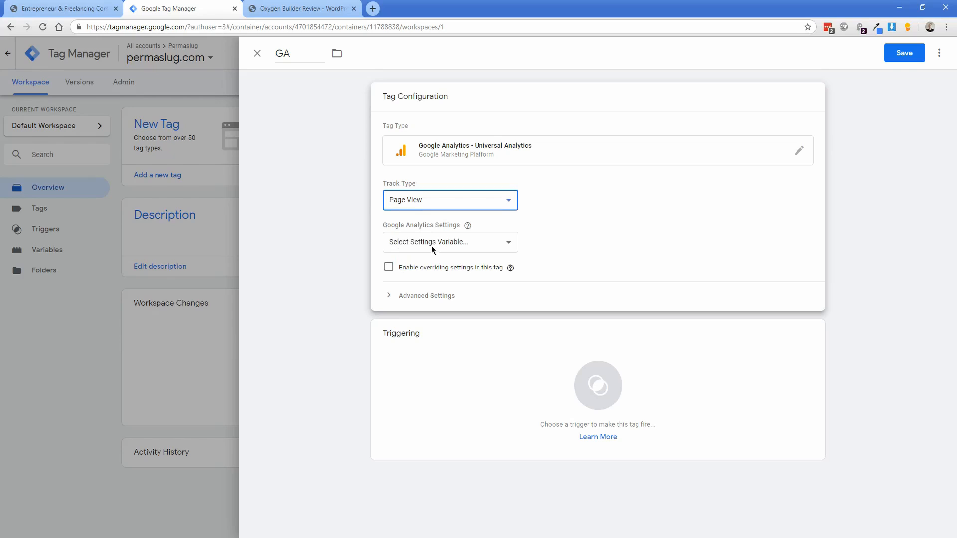
click(450, 242)
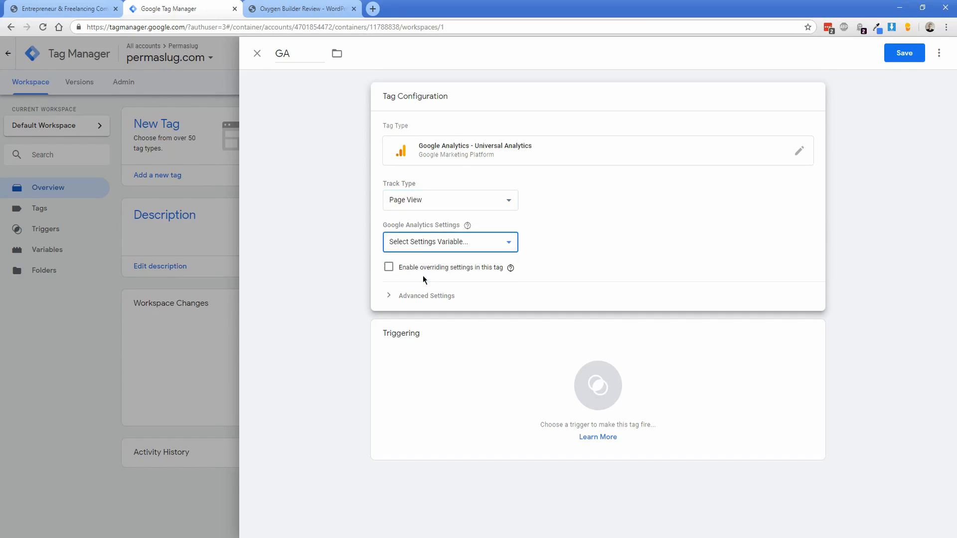
click(449, 242)
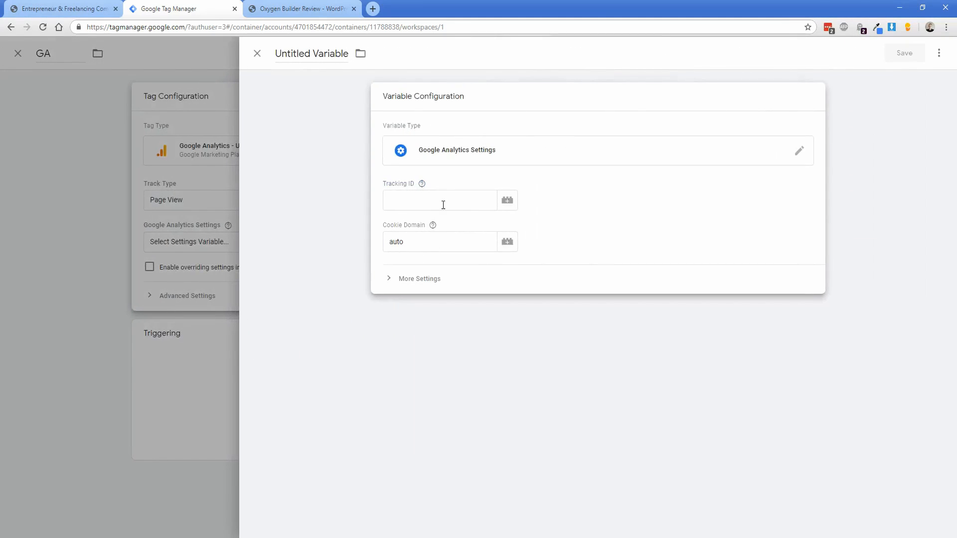
click(440, 200)
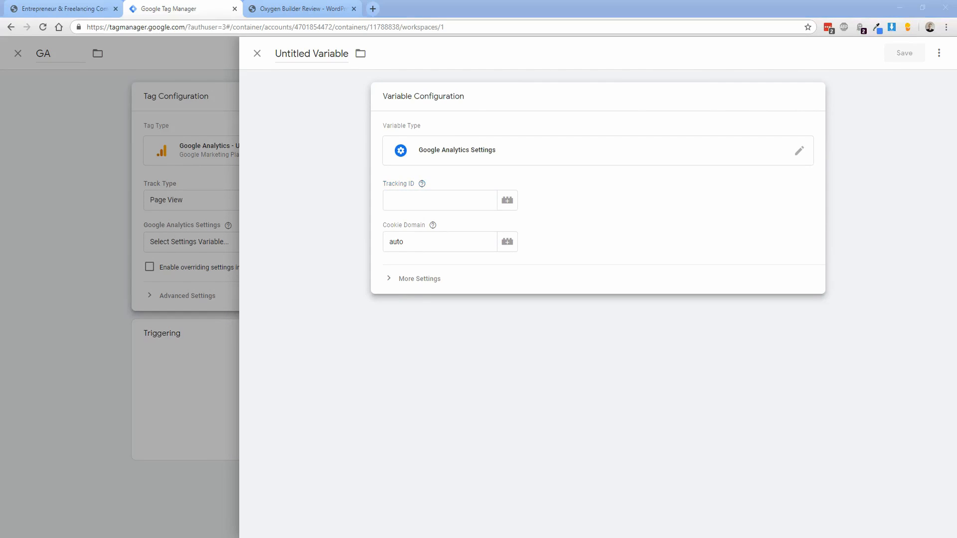
text(UA-115352567-3)
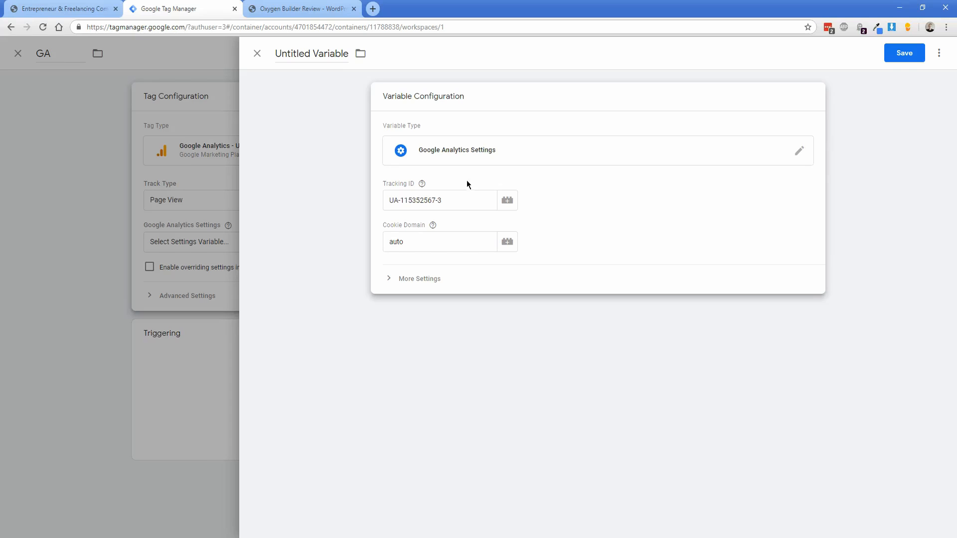
click(419, 201)
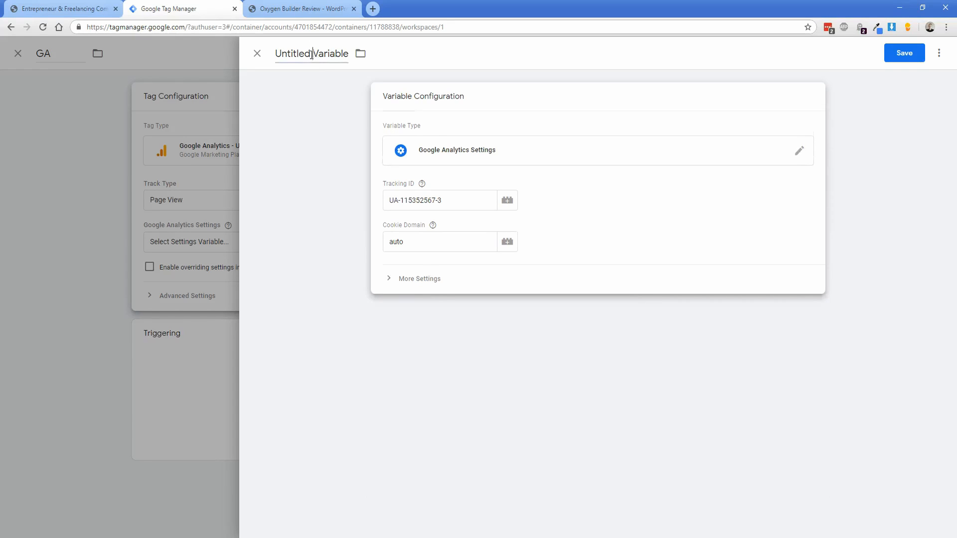
text(GA ID)
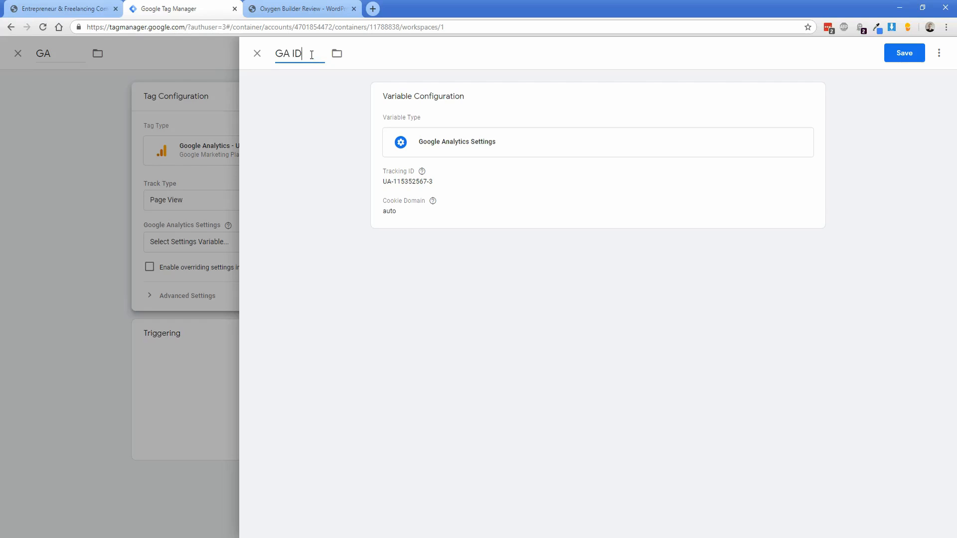
click(904, 53)
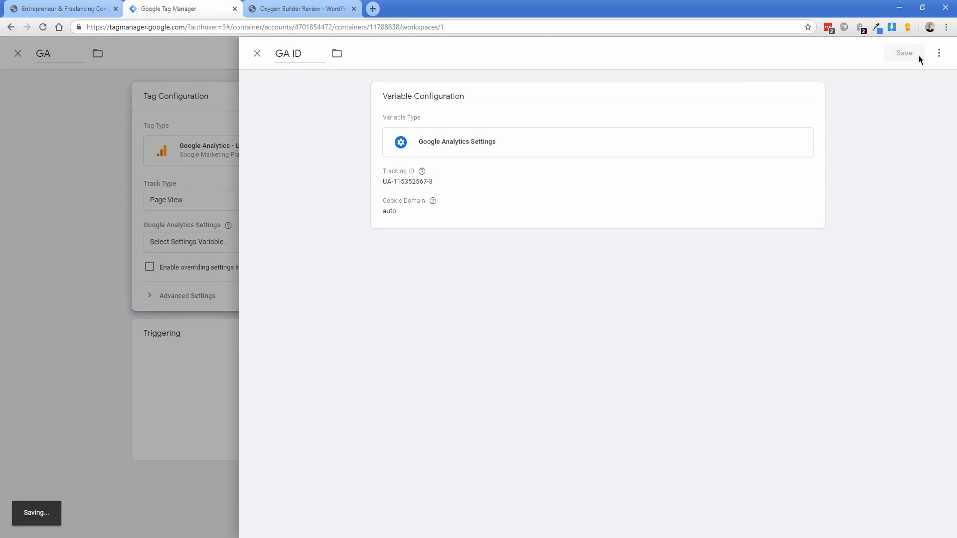
click(904, 53)
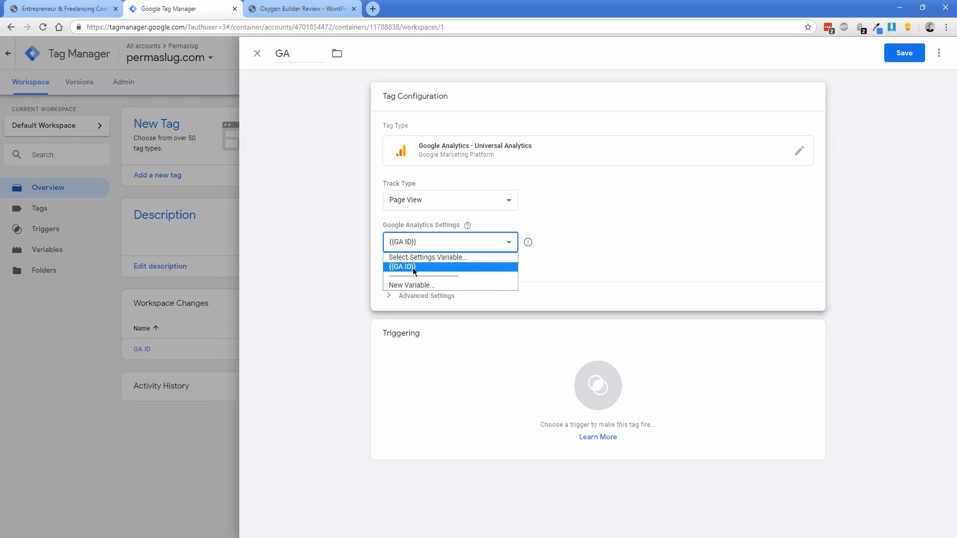
Step: Set the GA tag to use {{GA ID}}, fire on All Pages, and save it
click(402, 267)
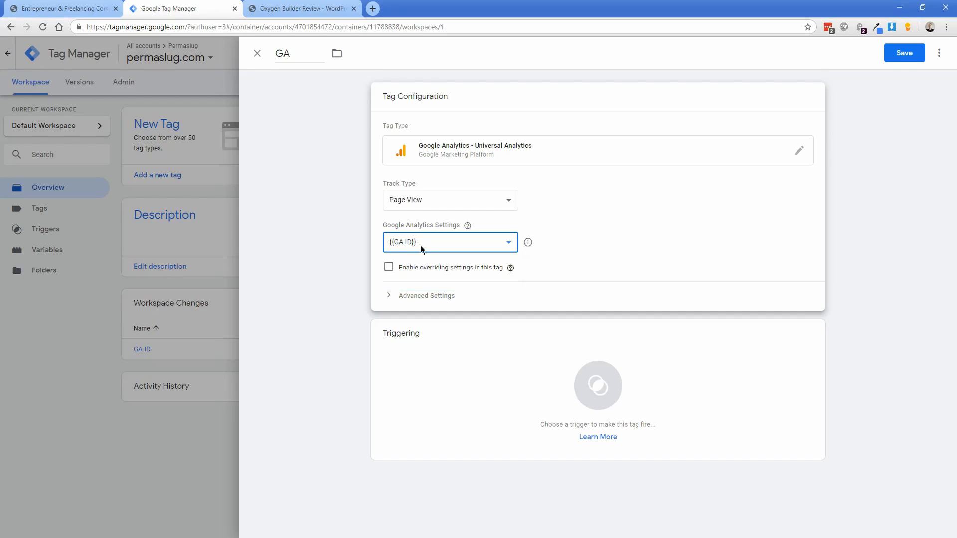
click(597, 391)
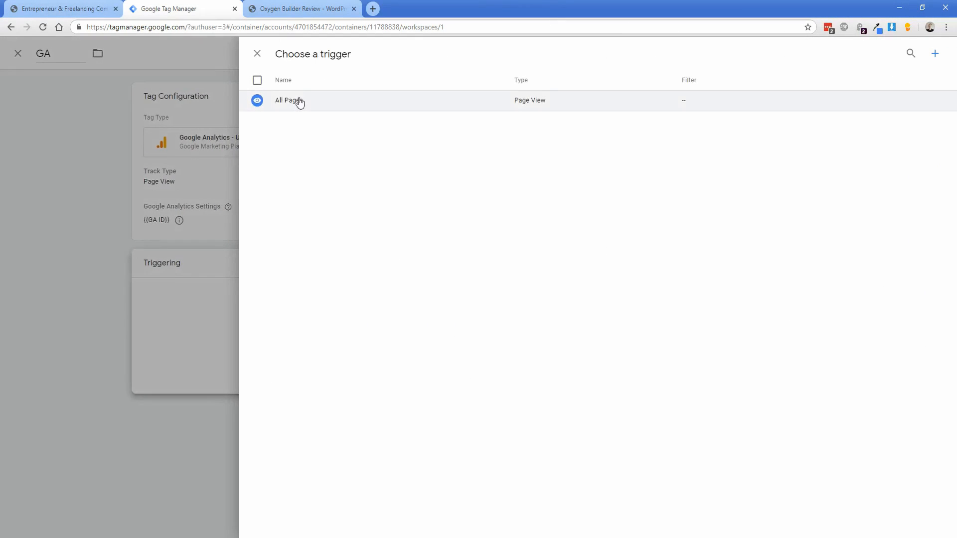
click(289, 100)
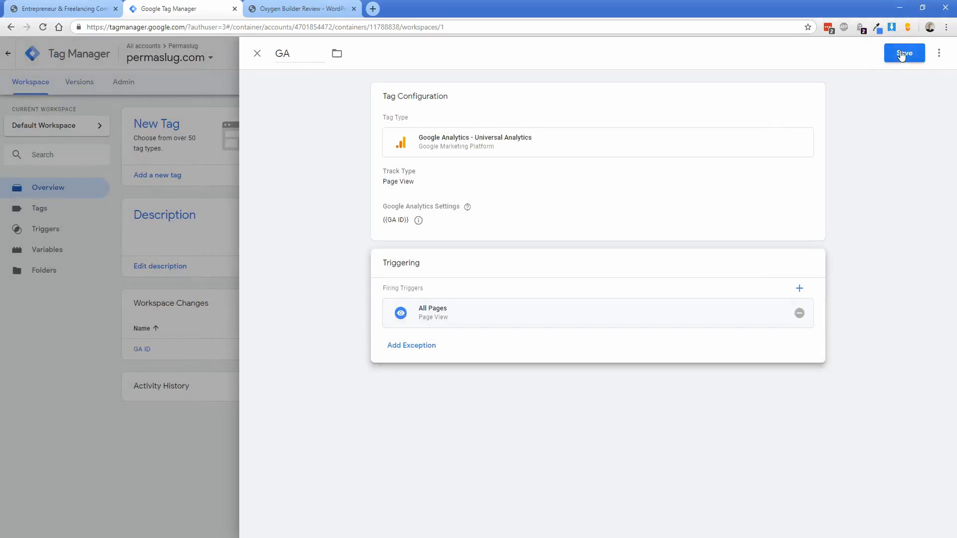
click(904, 53)
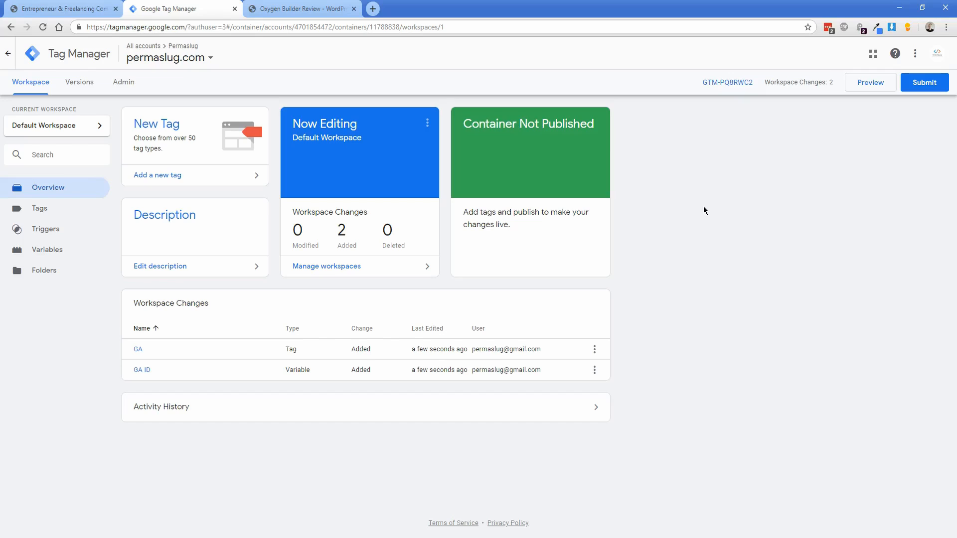
Step: Publish the container as version 'Added GA' and return to the workspace Tags list
click(924, 82)
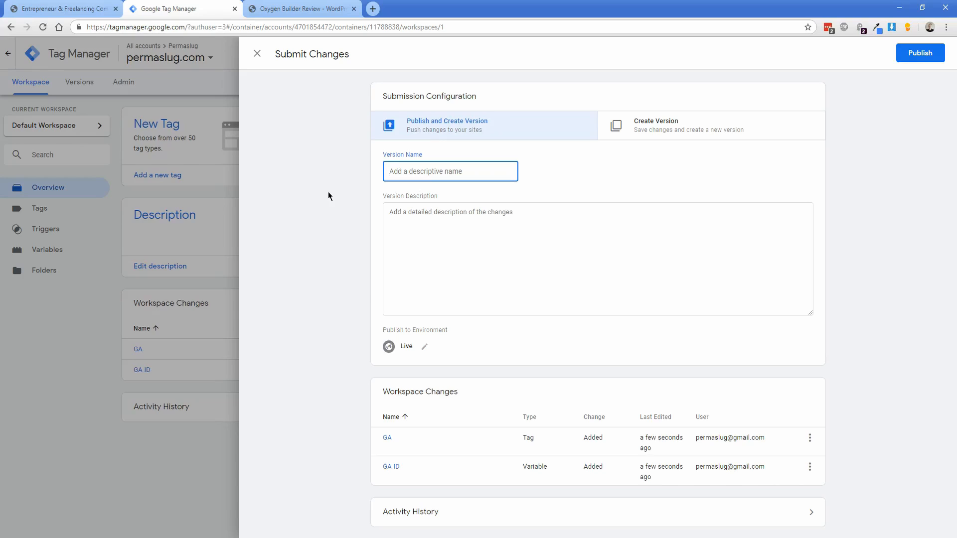
text(Added GA)
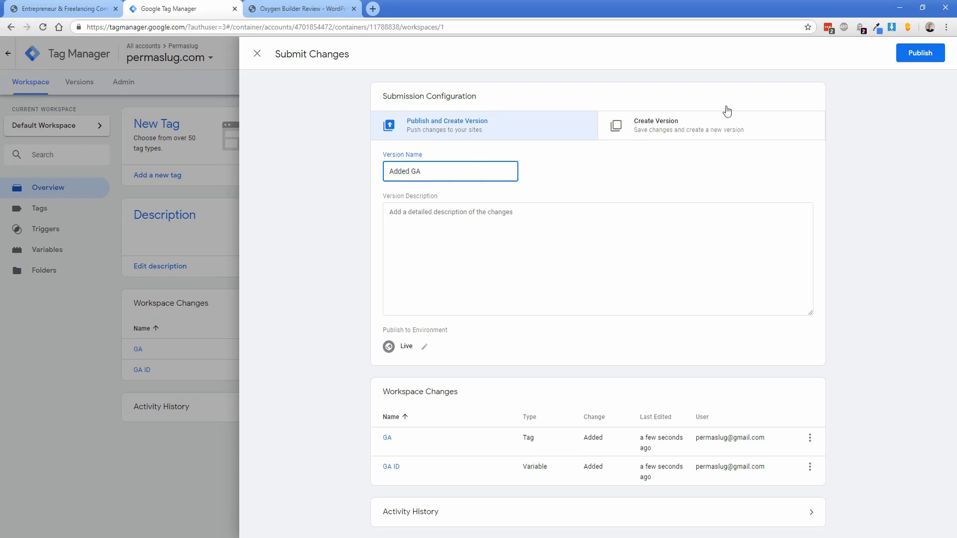
click(920, 54)
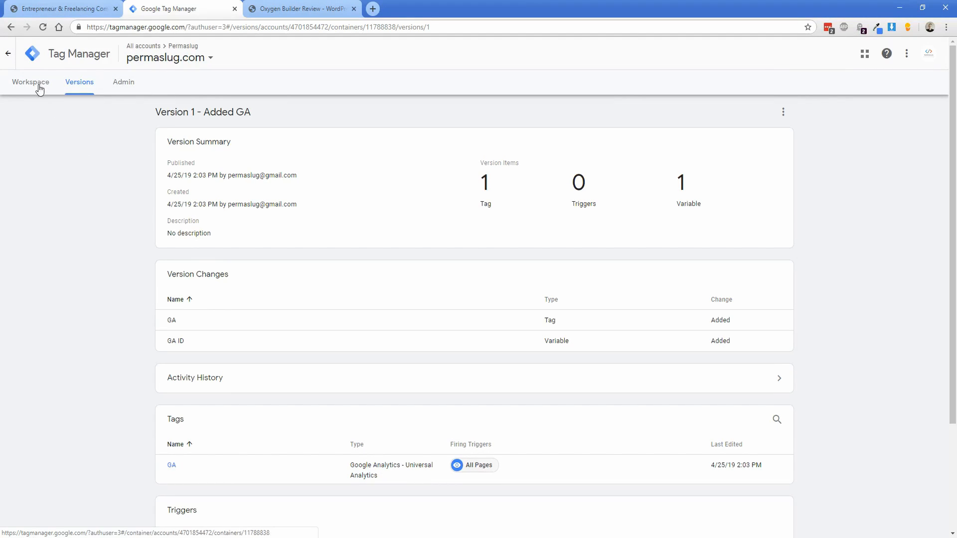
click(30, 82)
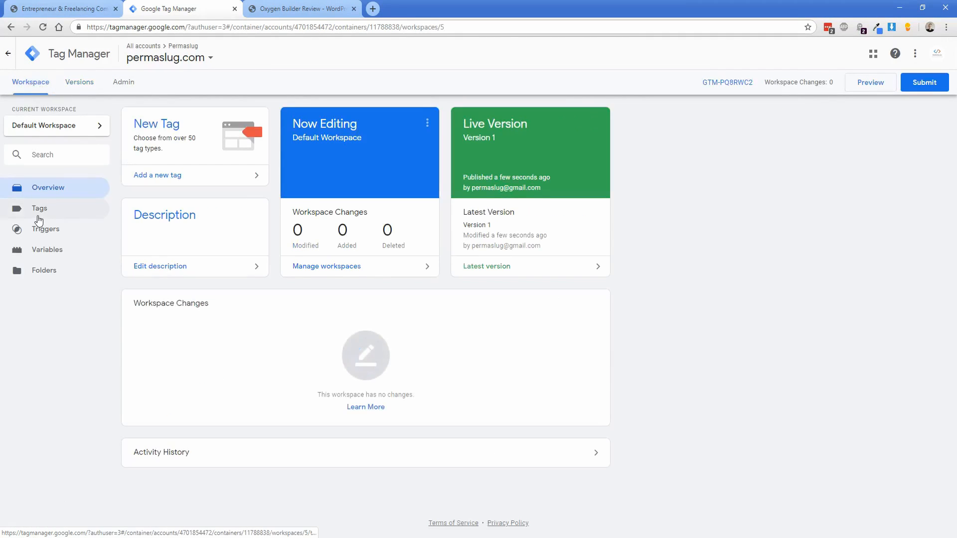
click(39, 208)
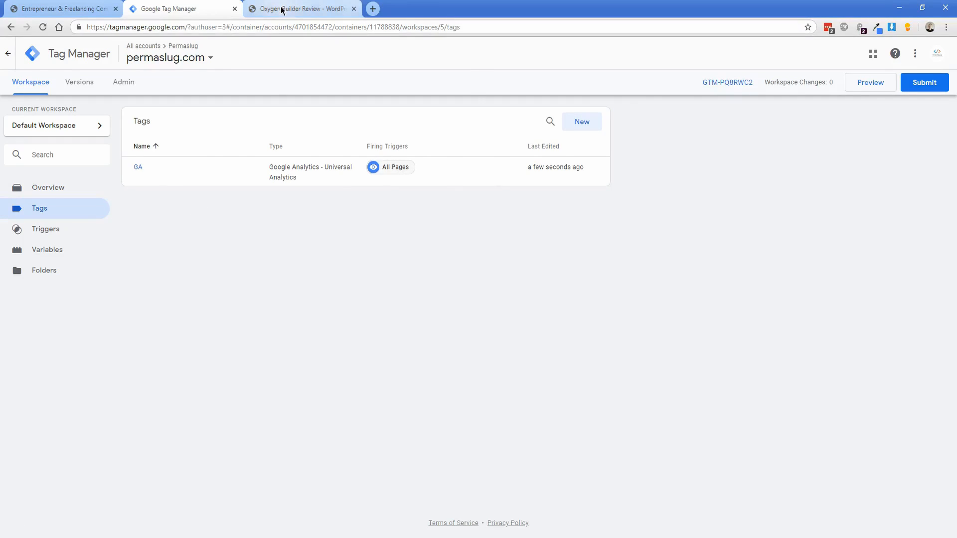
Step: Check in Ghostery that the review post loads Google Analytics and Tag Manager, then return
click(301, 9)
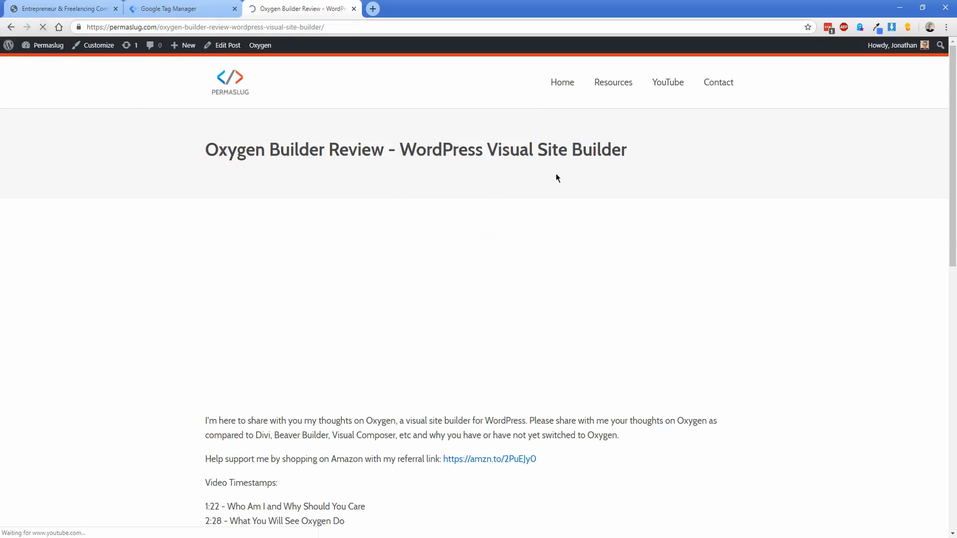
click(861, 27)
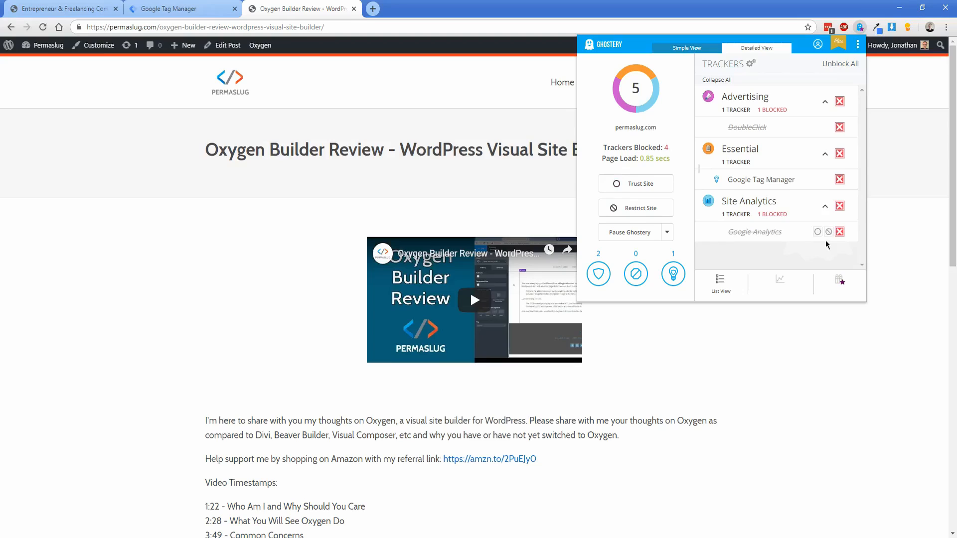
mouse_move(763, 236)
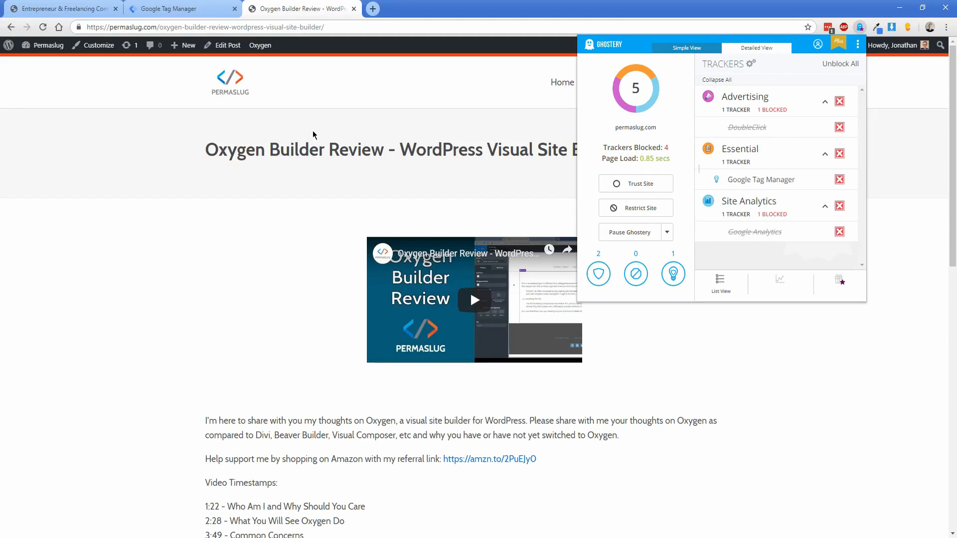
click(181, 8)
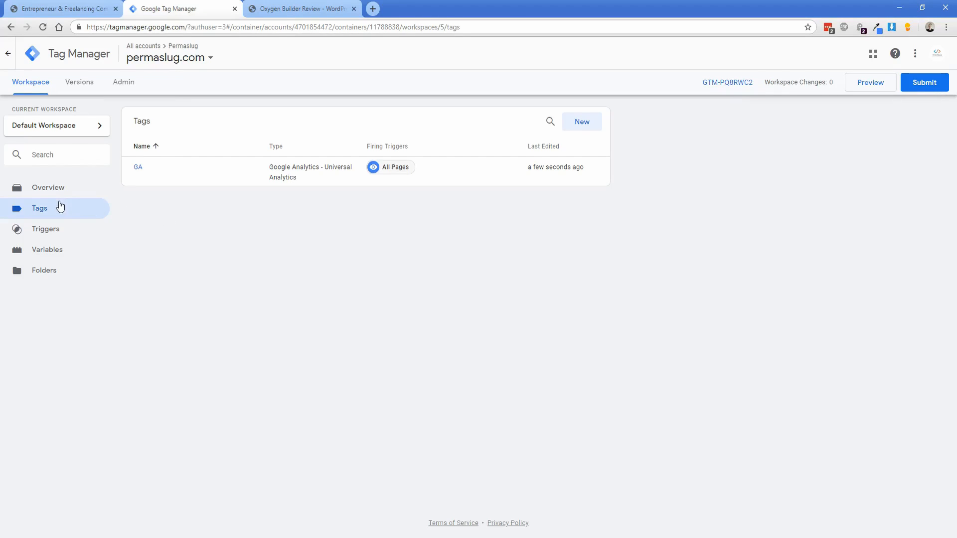
Step: Create a new Custom HTML tag and bring up its trigger options
click(581, 122)
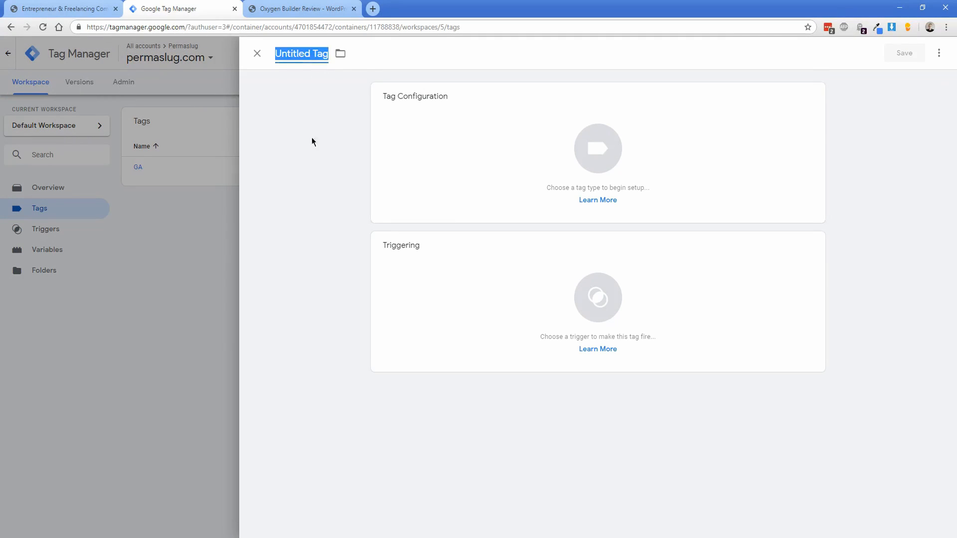
click(598, 152)
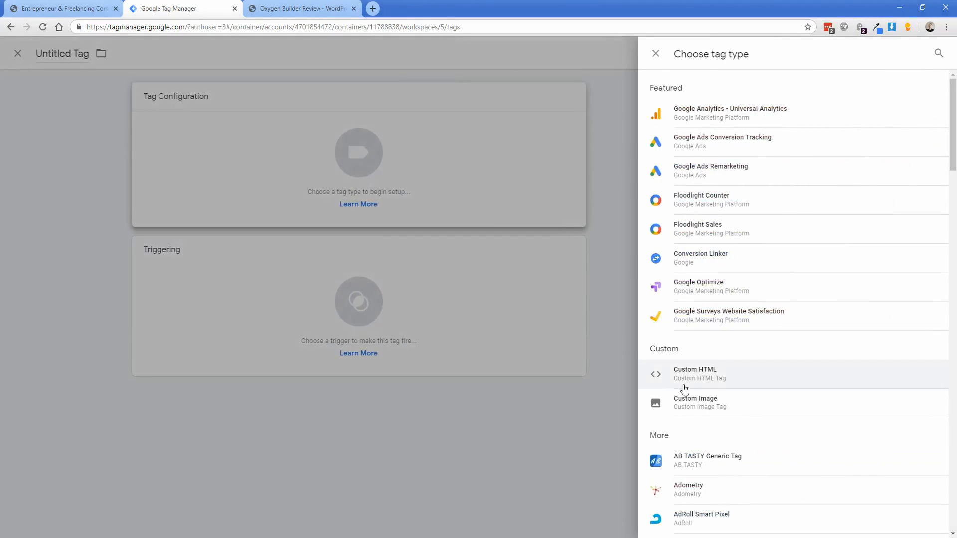
click(694, 373)
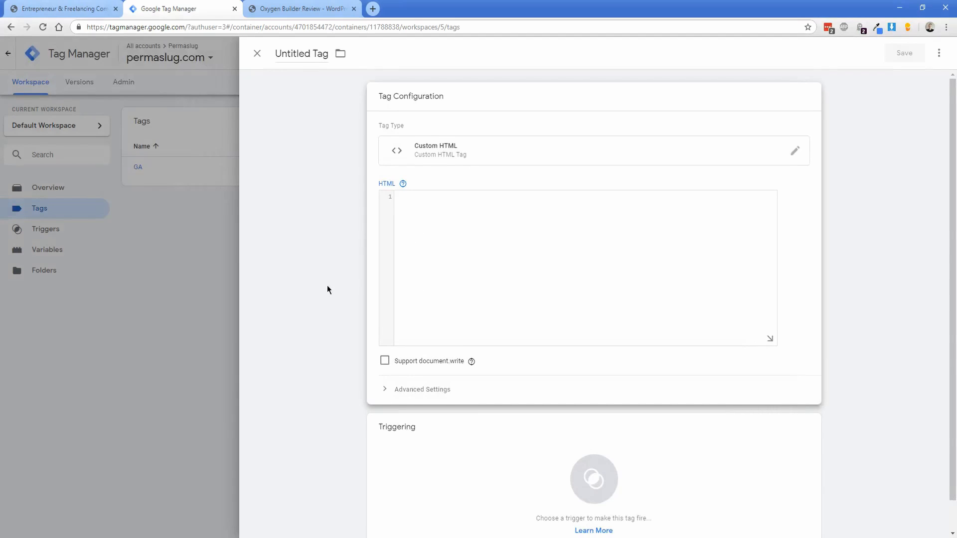
click(593, 477)
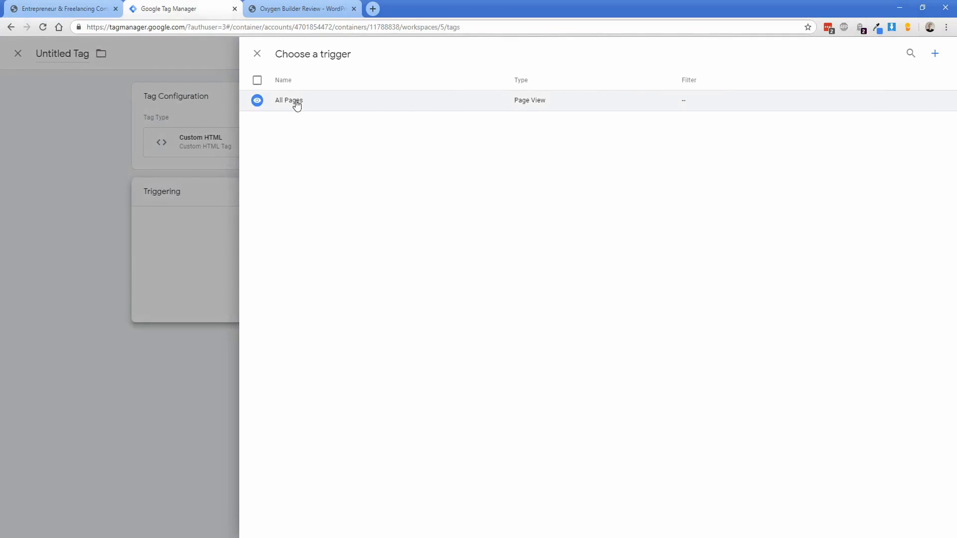